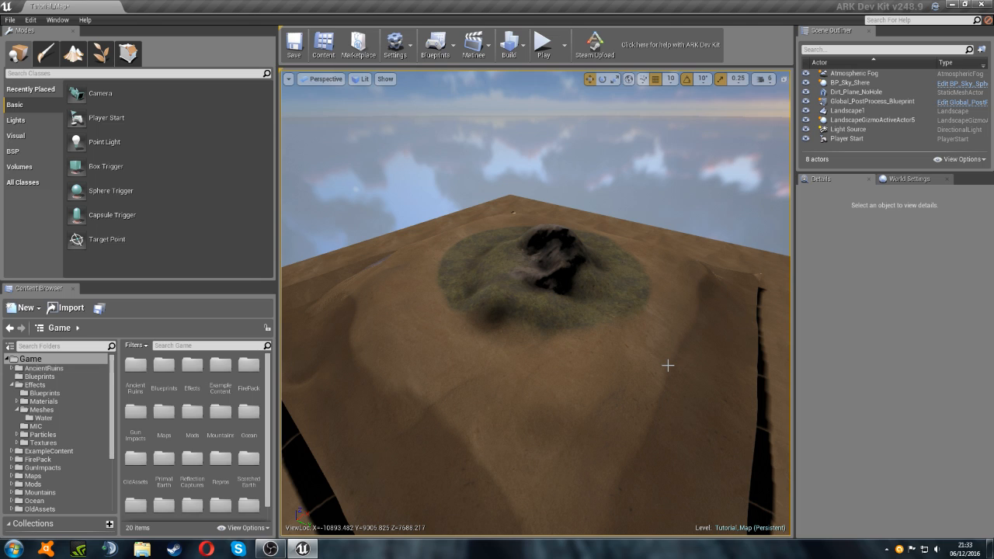
Select the landscape and review its Collision Presets and Landscape settings in Details
click(847, 108)
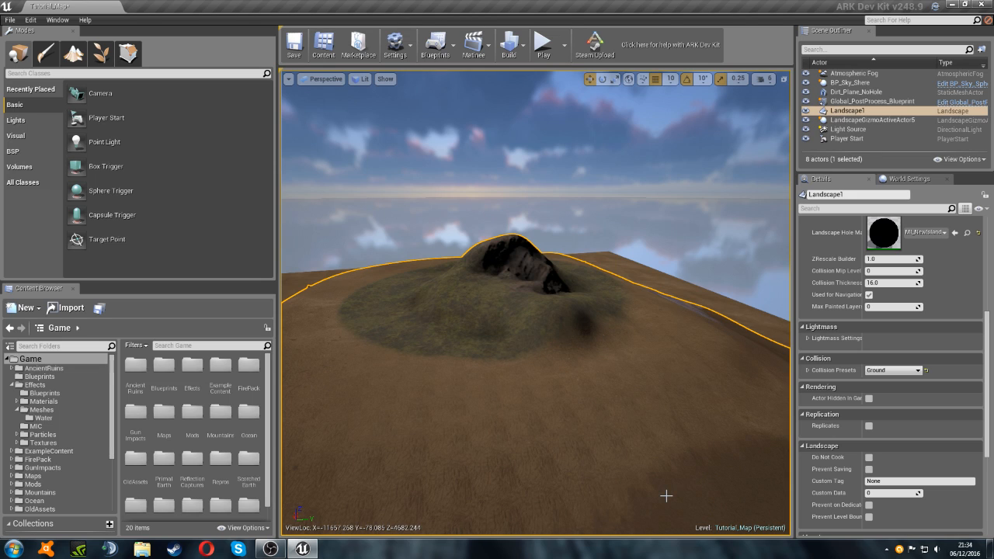
mouse_move(593, 453)
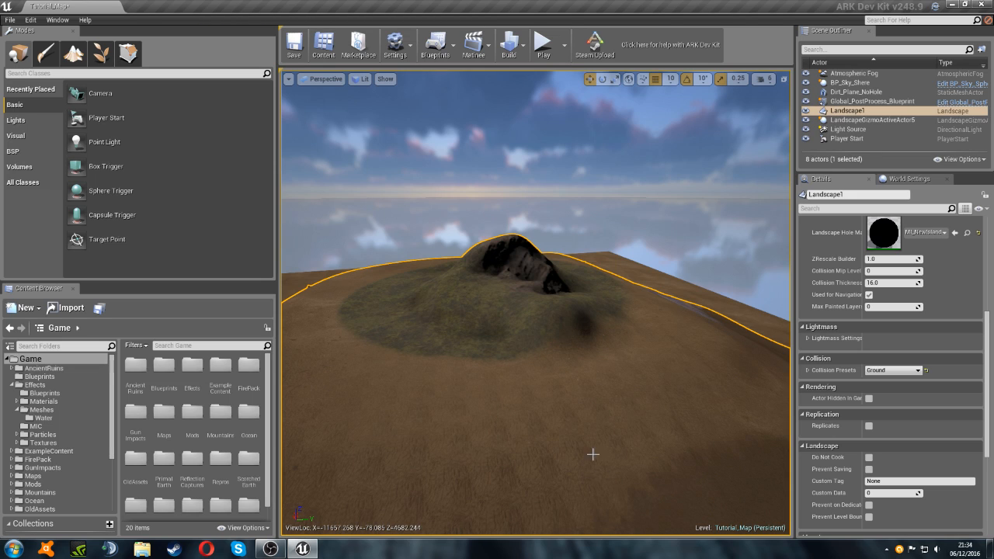
mouse_move(472, 354)
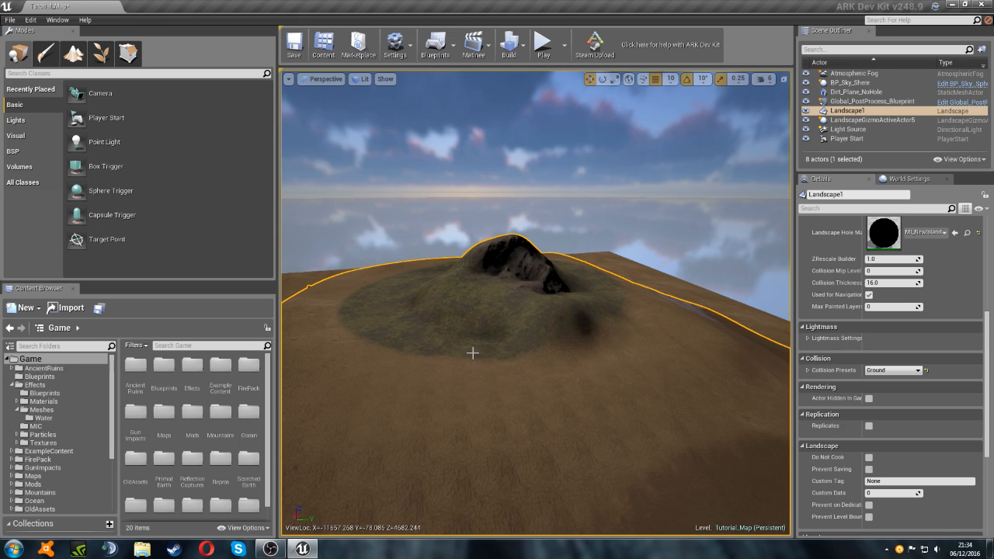
scroll(down, 3)
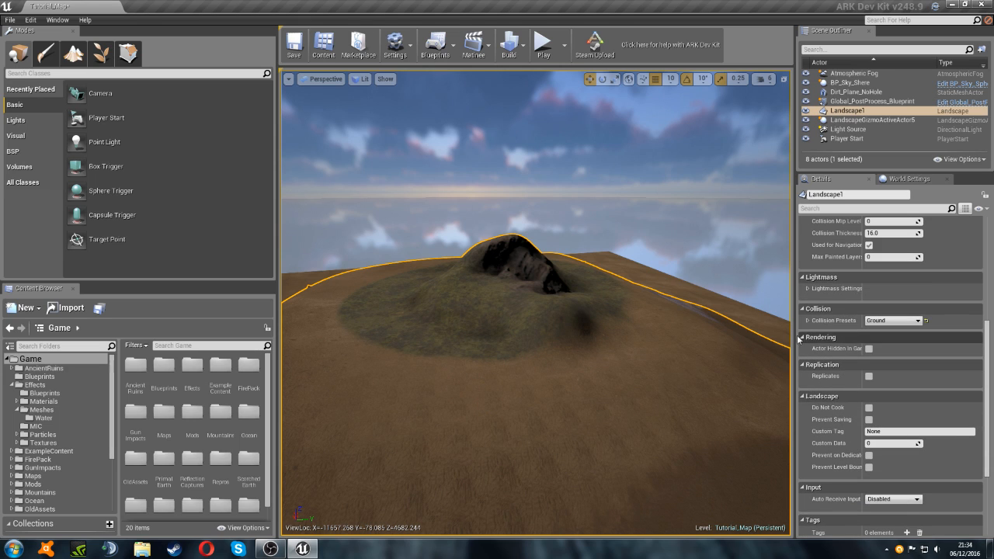
mouse_move(883, 336)
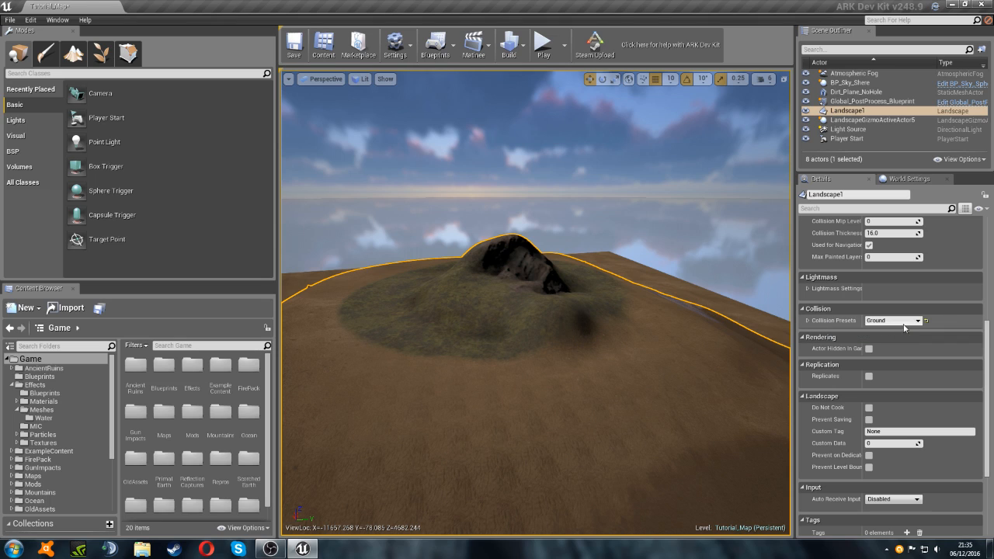
mouse_move(876, 329)
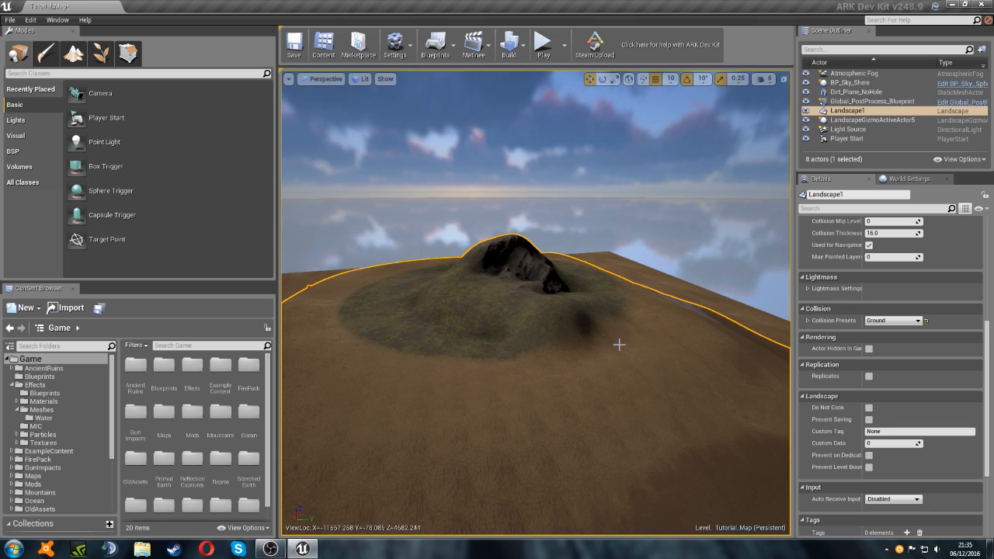
mouse_move(553, 447)
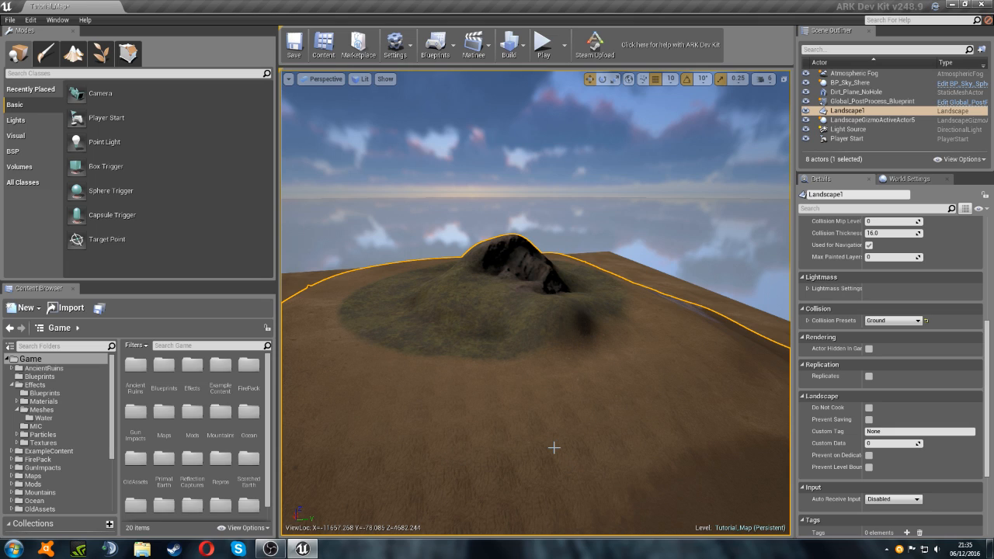
mouse_move(531, 431)
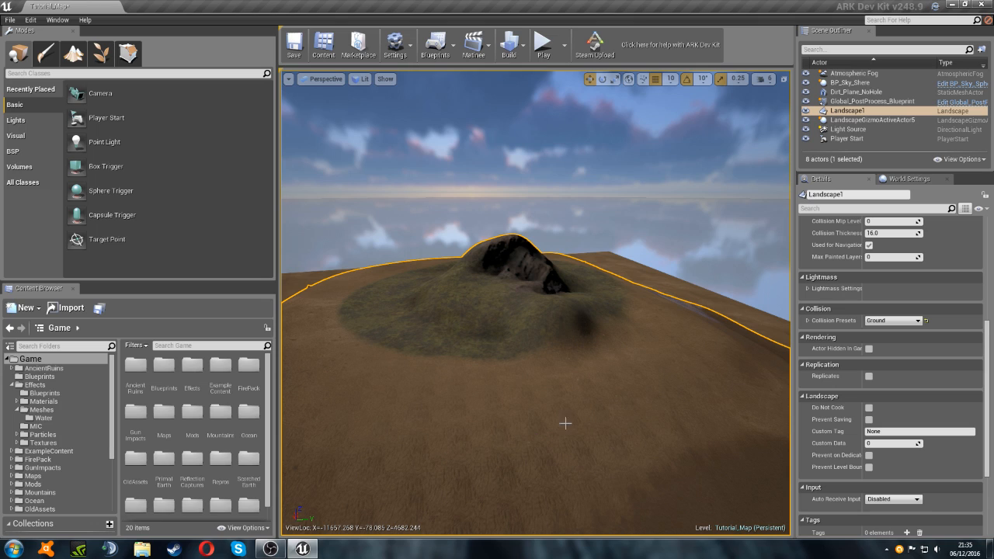
mouse_move(749, 391)
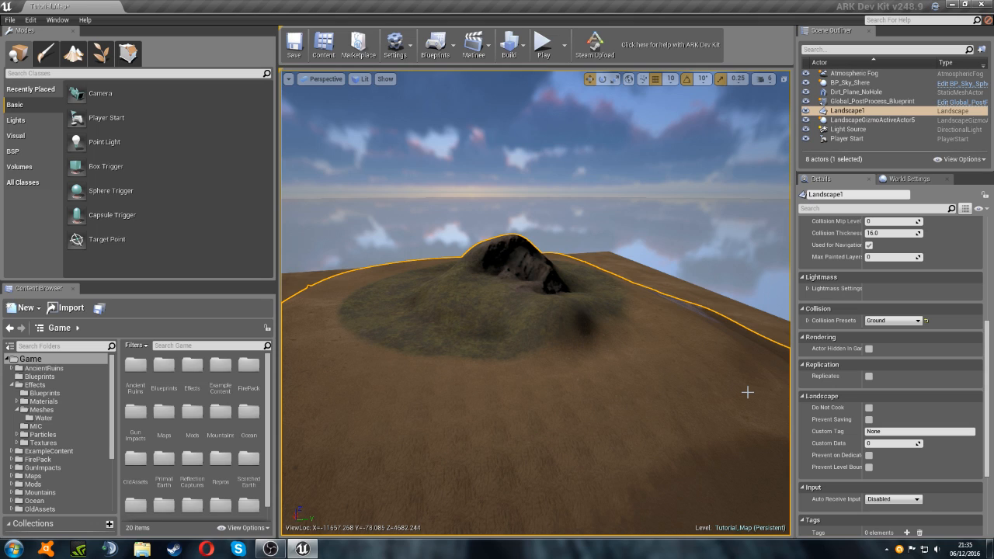
mouse_move(831, 320)
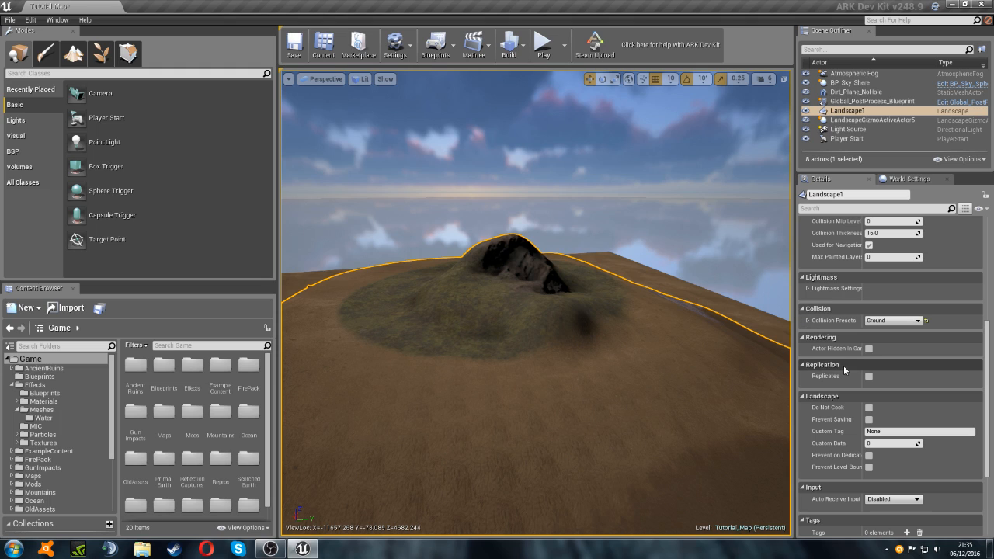
mouse_move(450, 210)
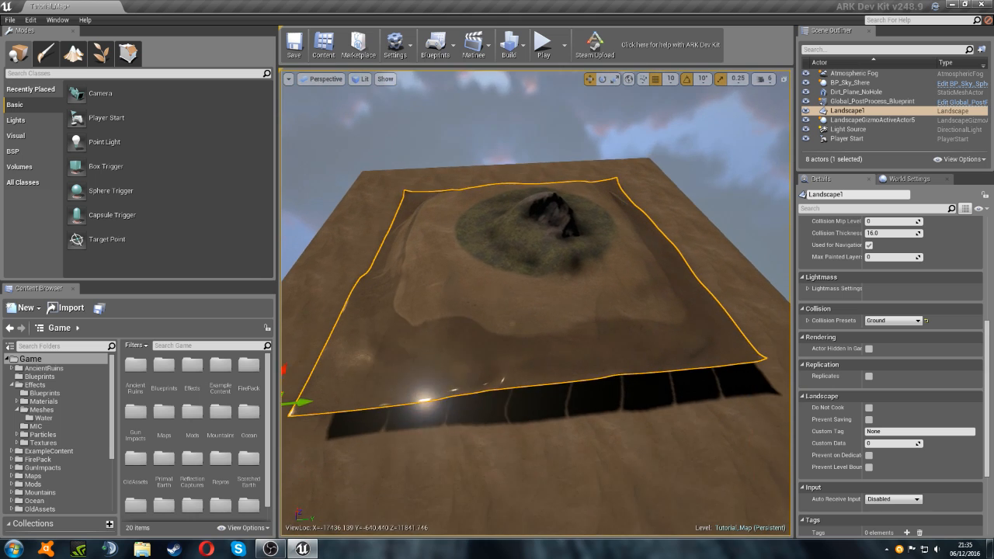
Select the sky sphere and search the placeable classes for 'BP_' to find BP_IslandWaterPlane
click(849, 81)
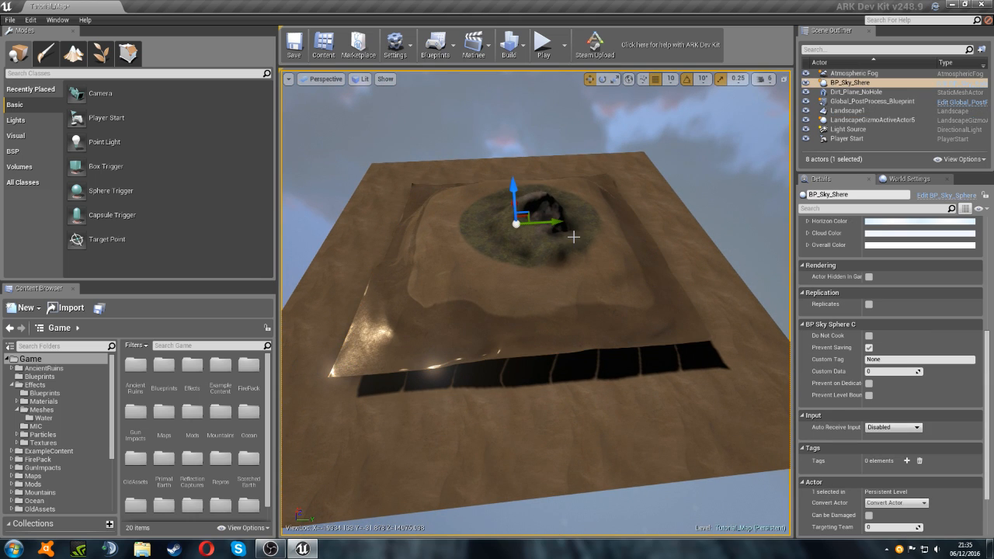
mouse_move(577, 270)
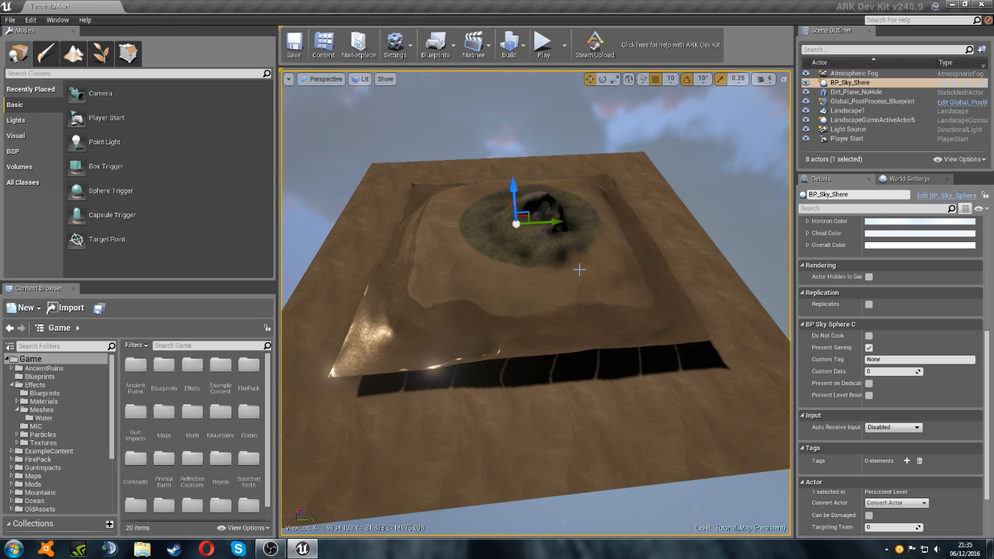
mouse_move(199, 132)
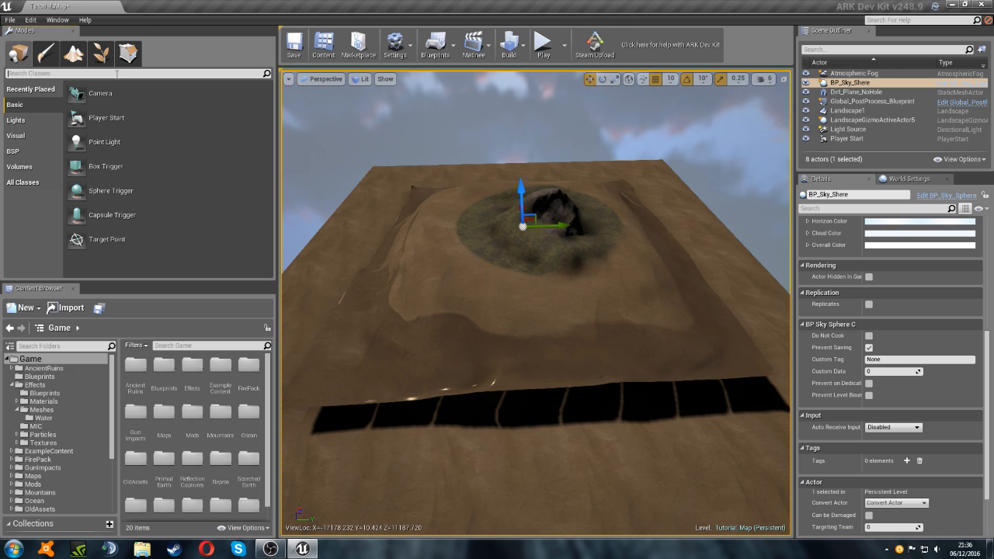
text(BP_Island)
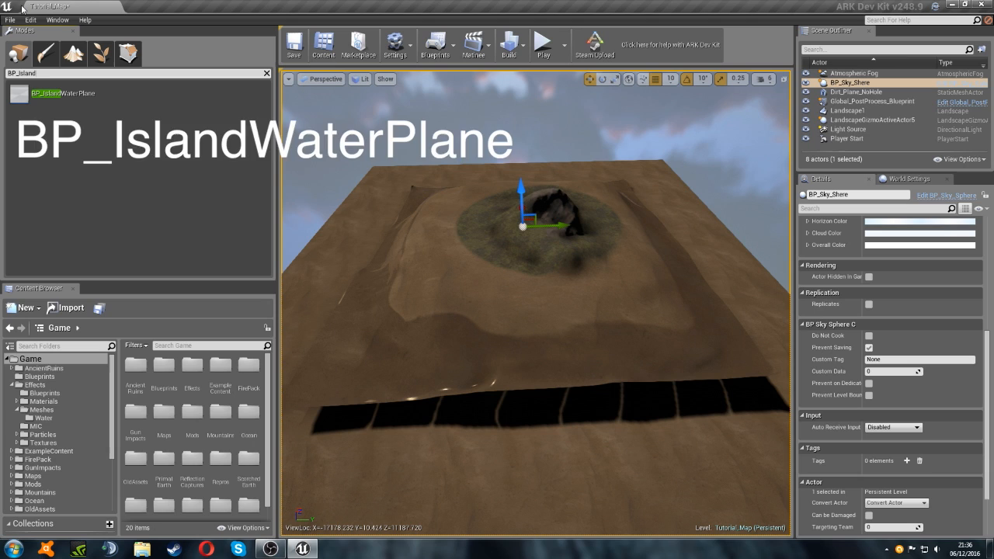
Bring up the File menu's level-opening and saving commands
click(9, 18)
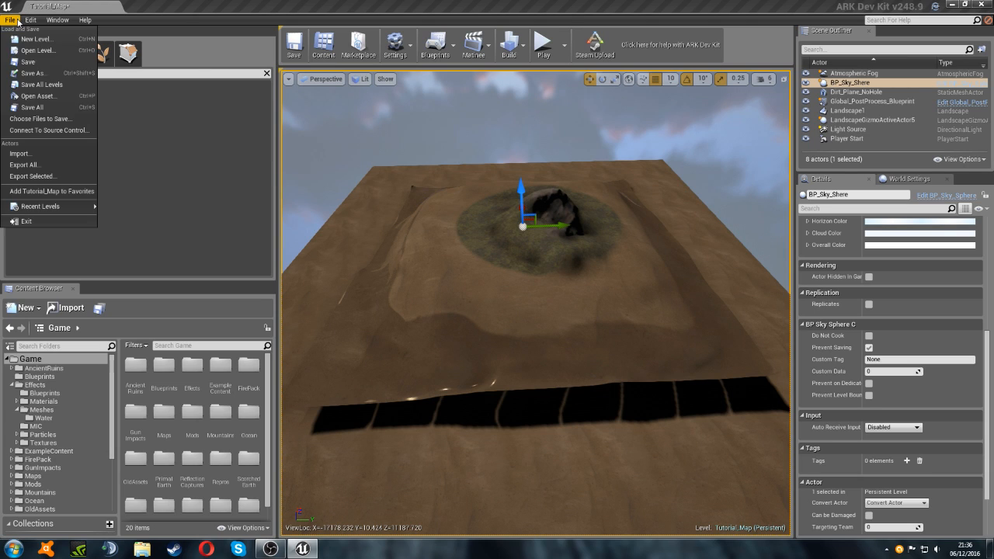
mouse_move(37, 49)
text(BP_Island)
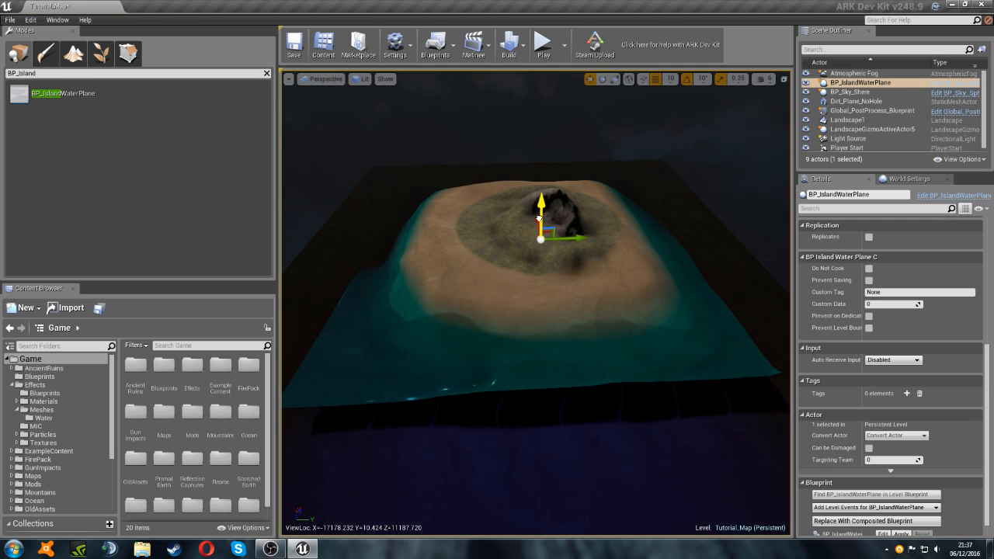
Play-test the map to view the new ocean from the beach, then stop the session
click(543, 44)
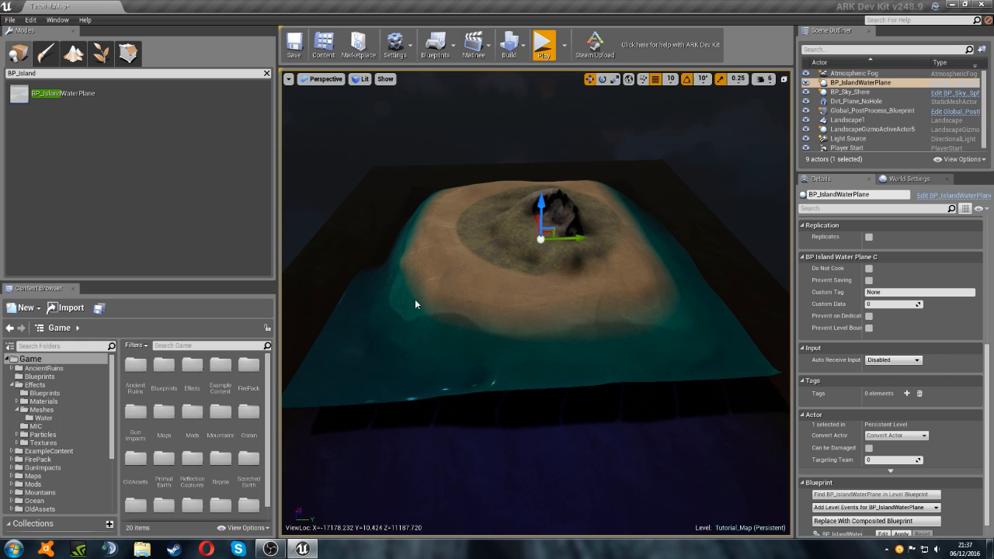
click(543, 43)
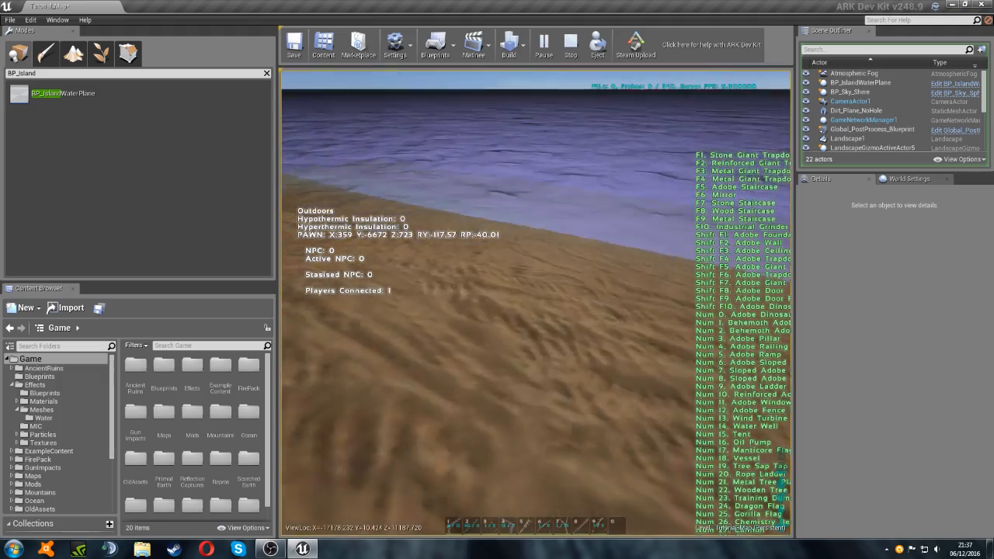
click(570, 43)
text(Physic)
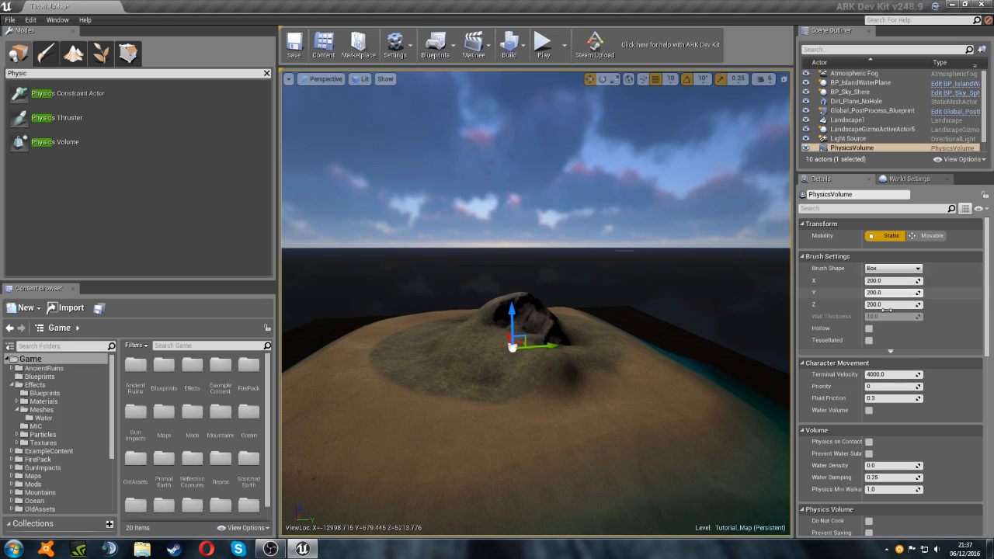
mouse_move(892, 280)
text(4000)
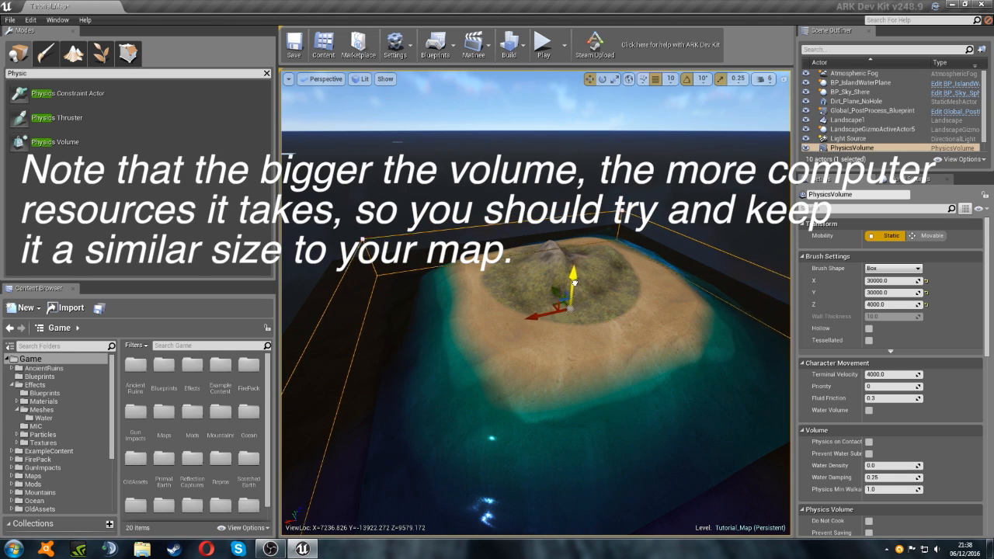
Move the enlarged physics volume over the island so its outline frames it
drag(543, 310, 590, 342)
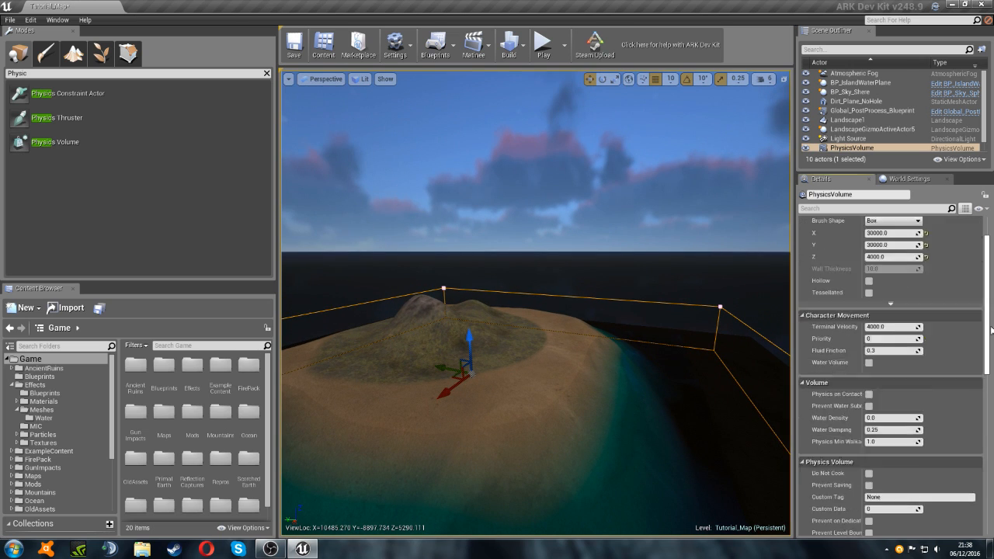
Tick Water Volume under Character Movement so the physics volume acts as water
scroll(down, 3)
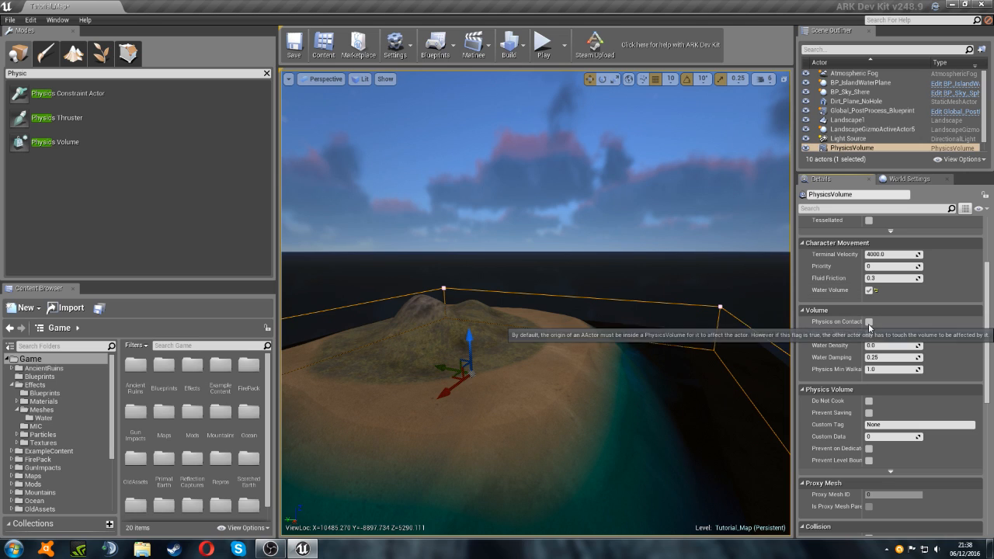
click(870, 321)
text(0.8)
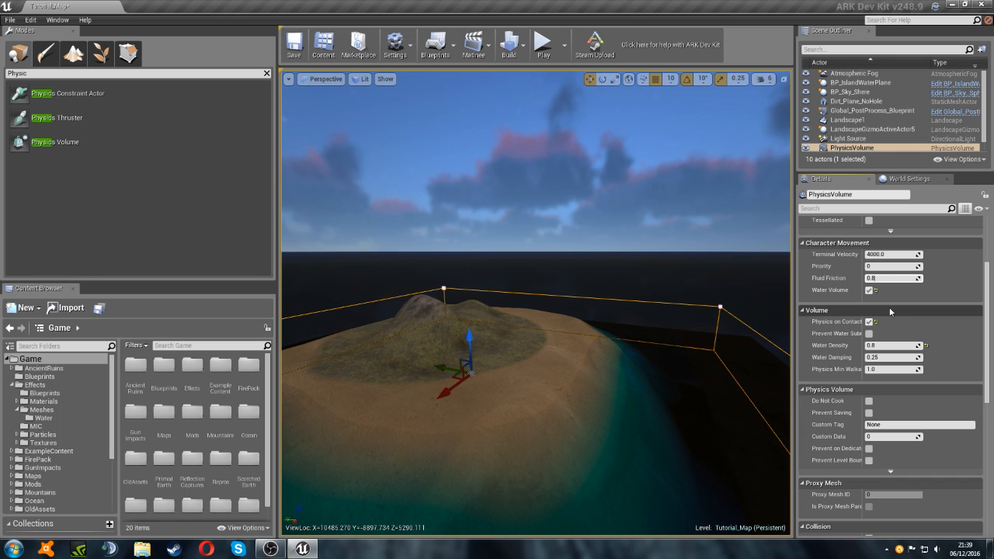
Select the sky sphere and launch a play test to walk the beach beside the water
click(849, 92)
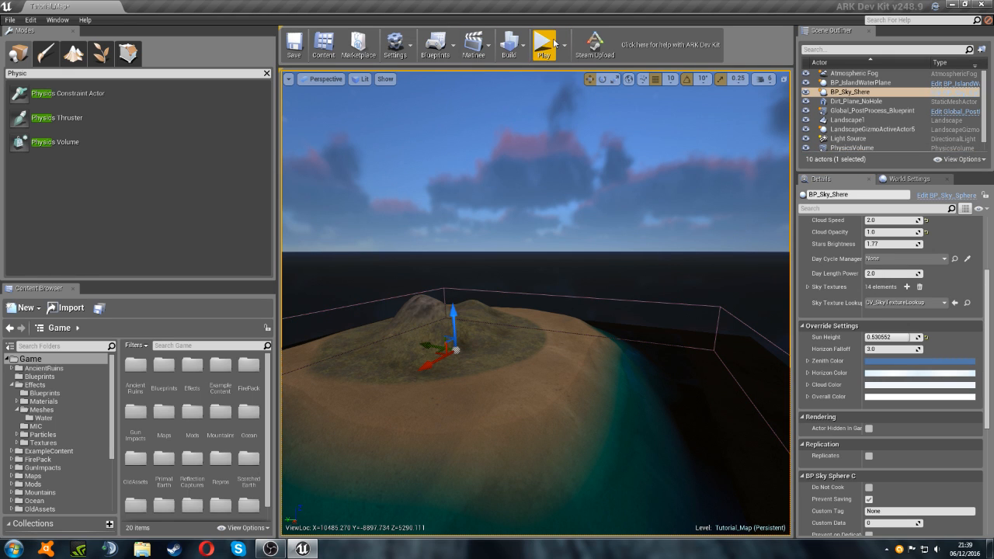
click(543, 43)
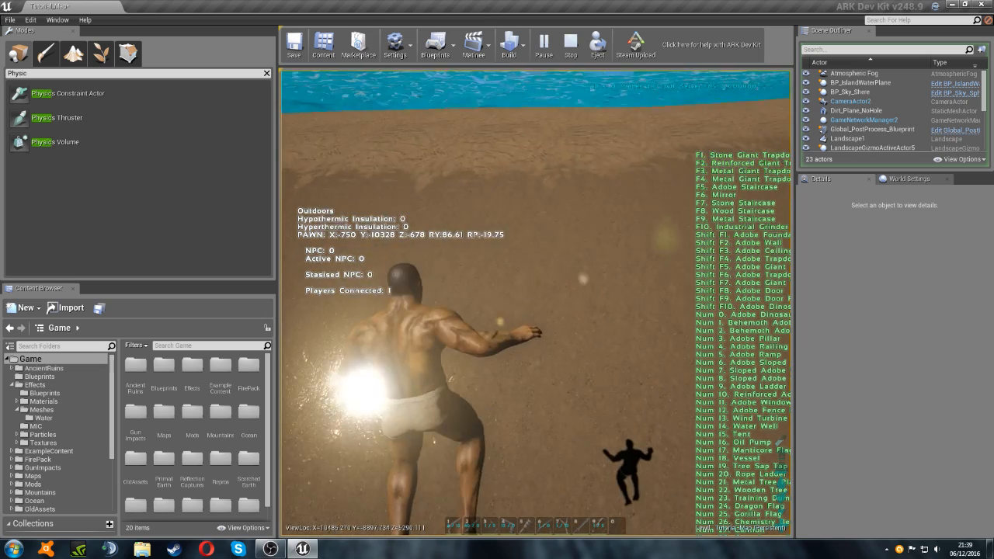
Stop play and place a Post Process Volume sized to box in the whole island
click(572, 44)
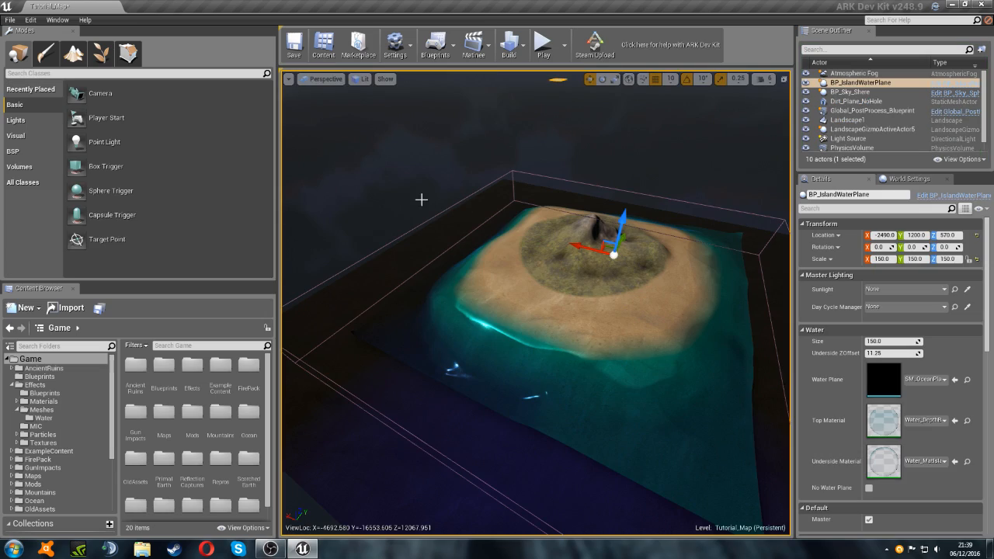
mouse_move(105, 215)
text(post pr)
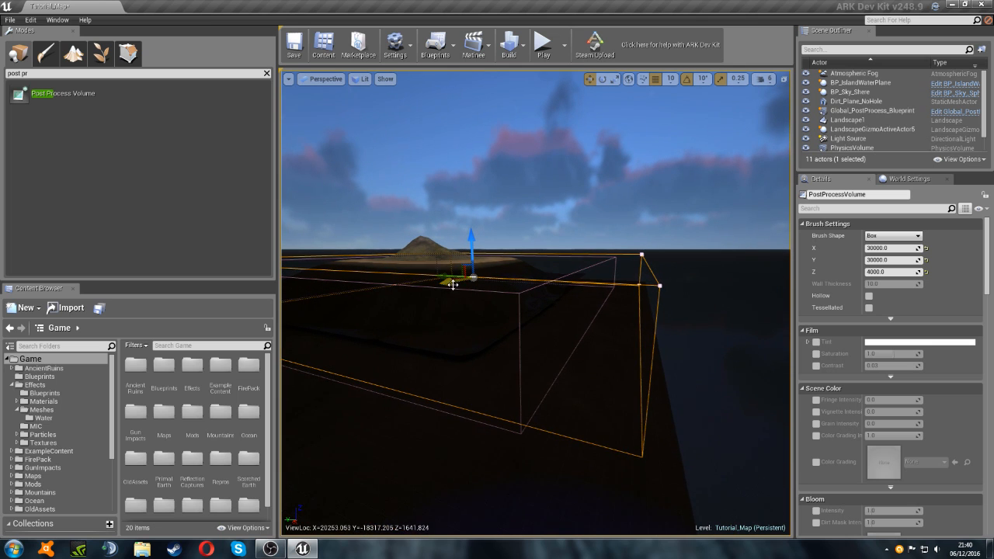
drag(472, 278, 441, 264)
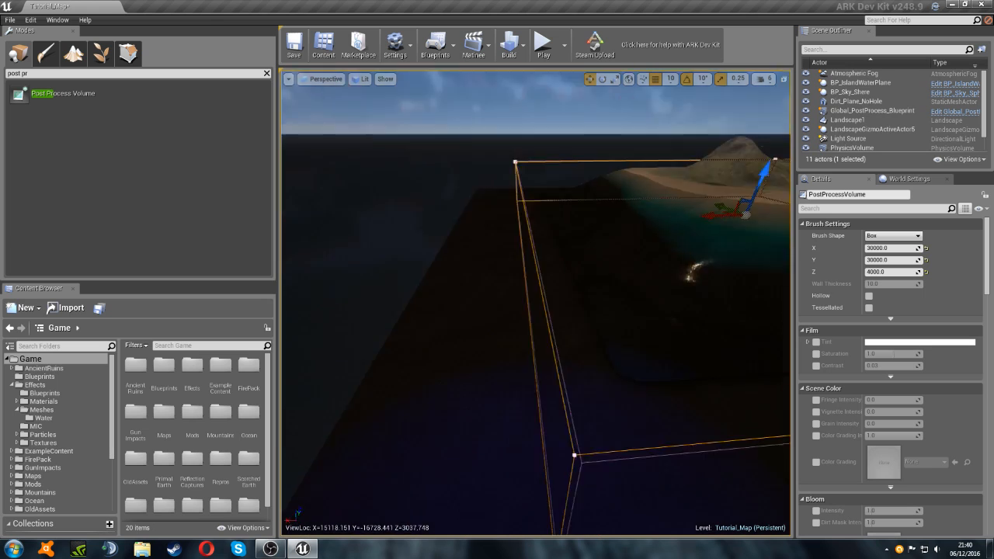
drag(535, 311, 536, 233)
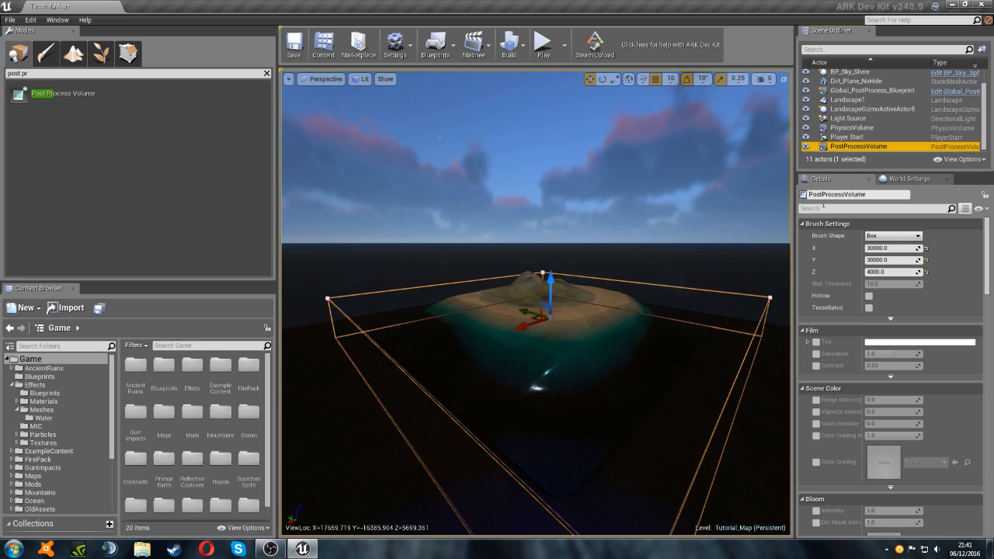
Attach PostProcessVolume to PhysicsVolume via the Outliner's Attach To action
right_click(857, 146)
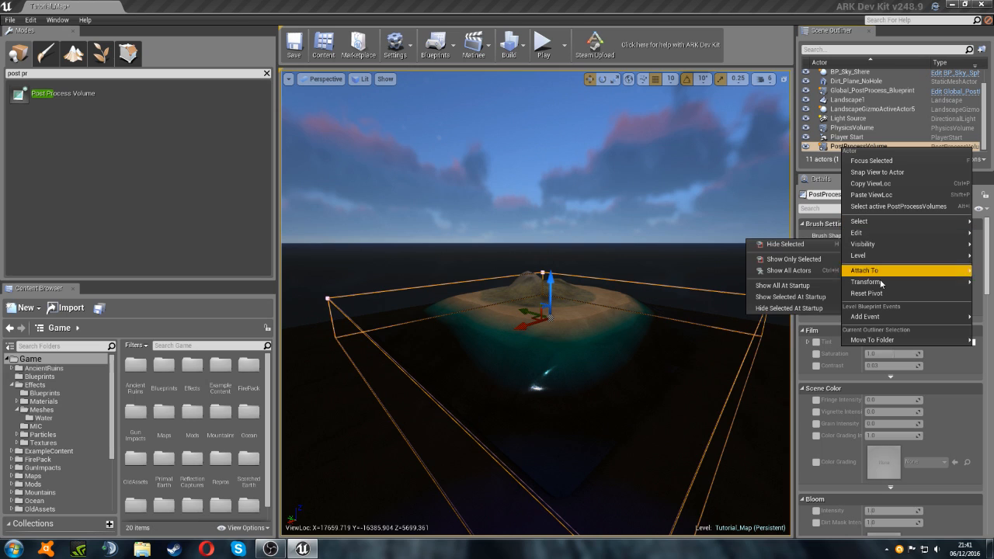
click(864, 270)
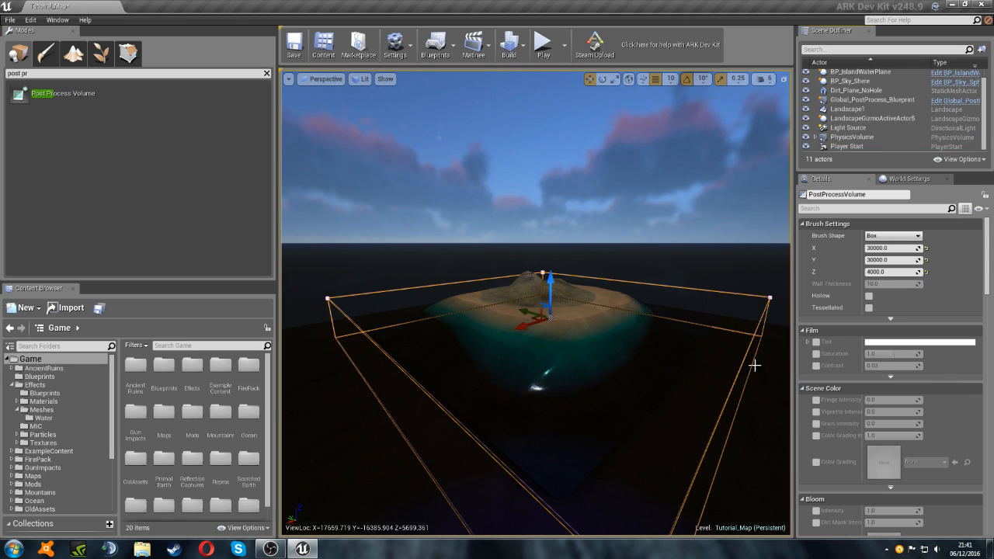
click(851, 137)
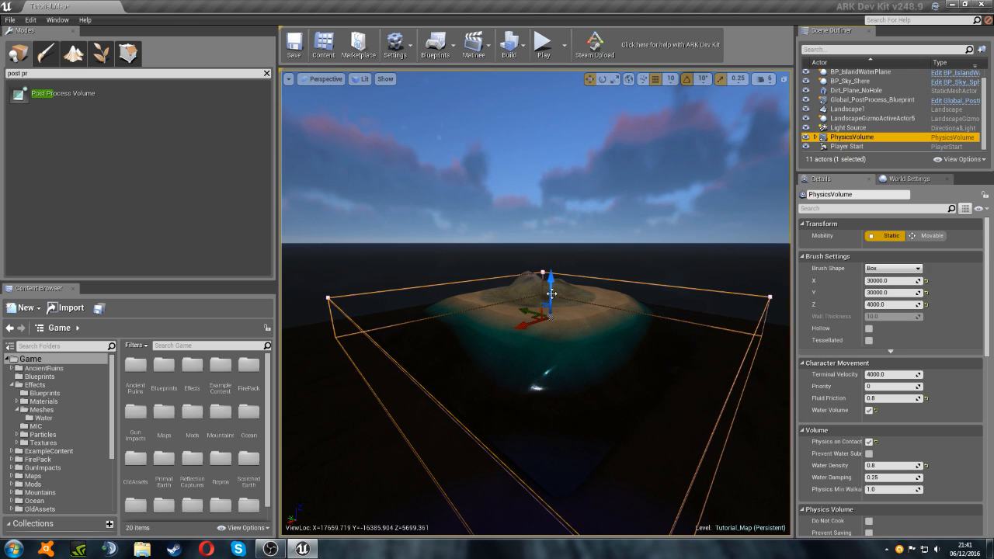
drag(551, 294, 551, 249)
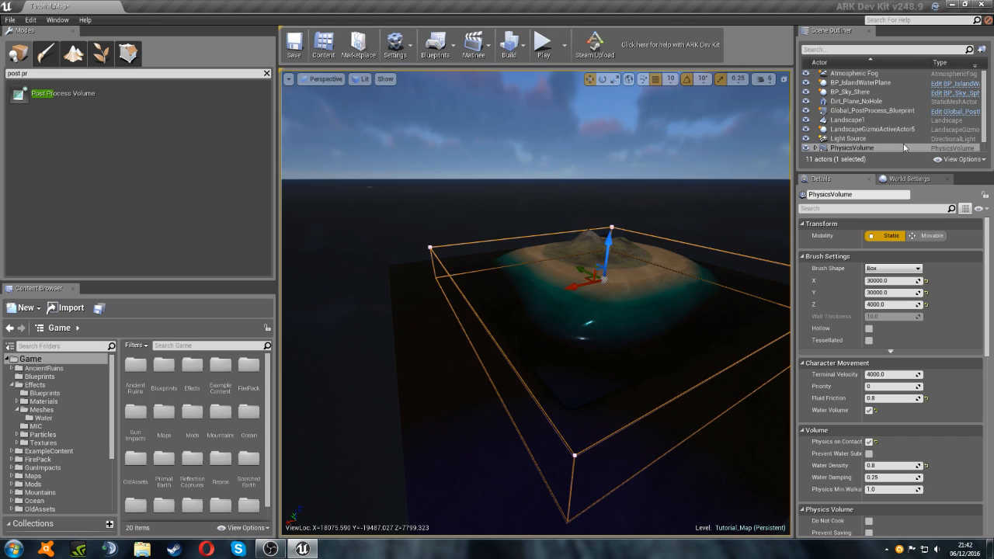
mouse_move(869, 137)
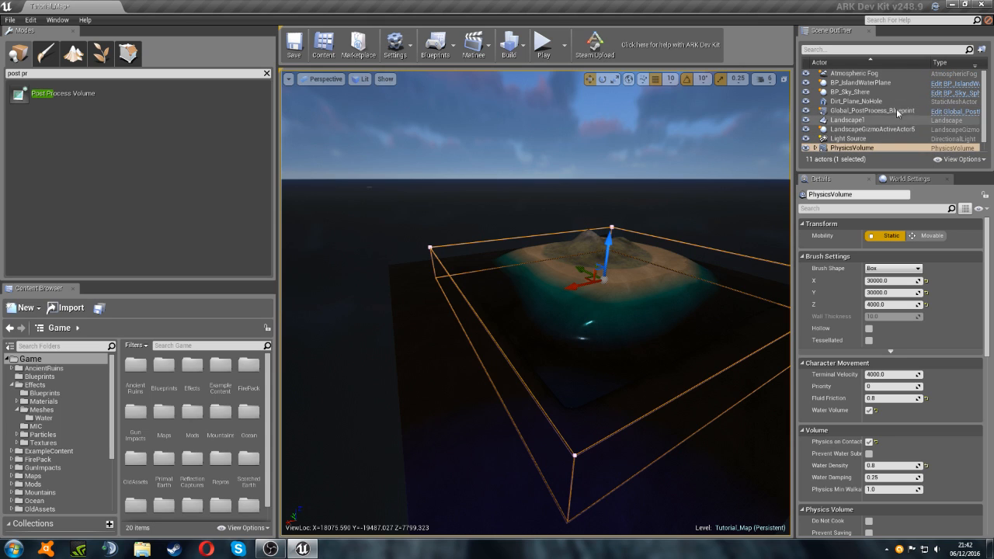
Check the Landscape and BP_IslandWaterPlane positions and raise Dirt_Plane_NoHole's Location Z
click(846, 120)
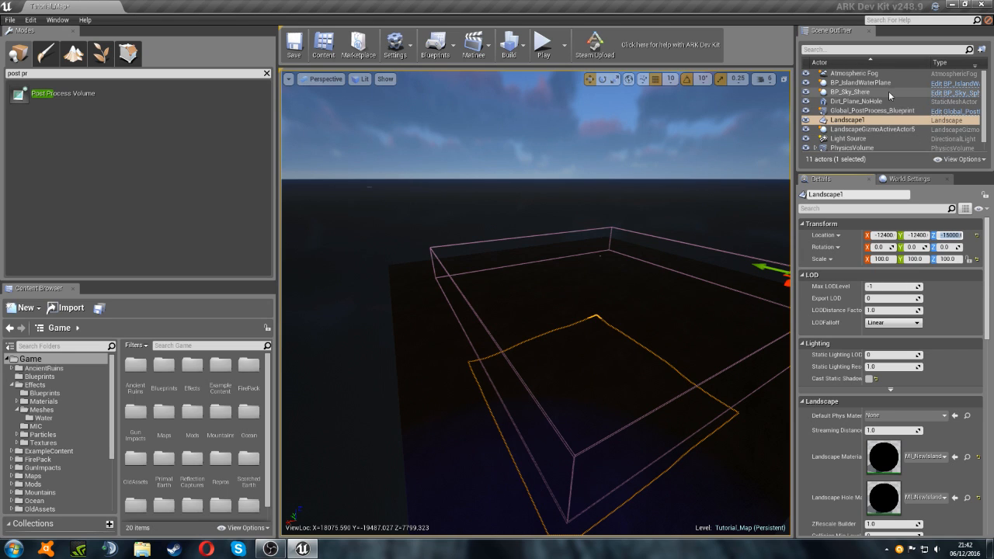
click(860, 82)
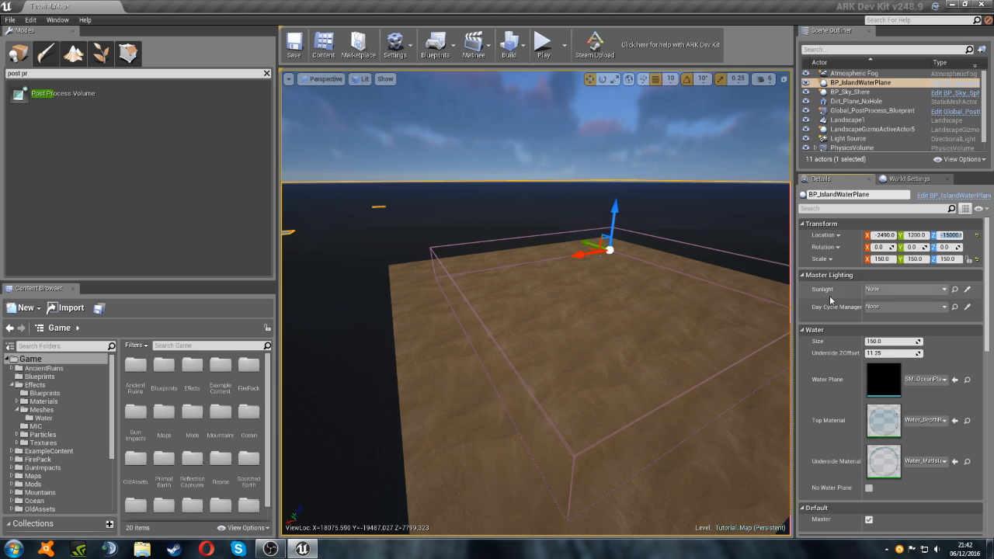
click(855, 101)
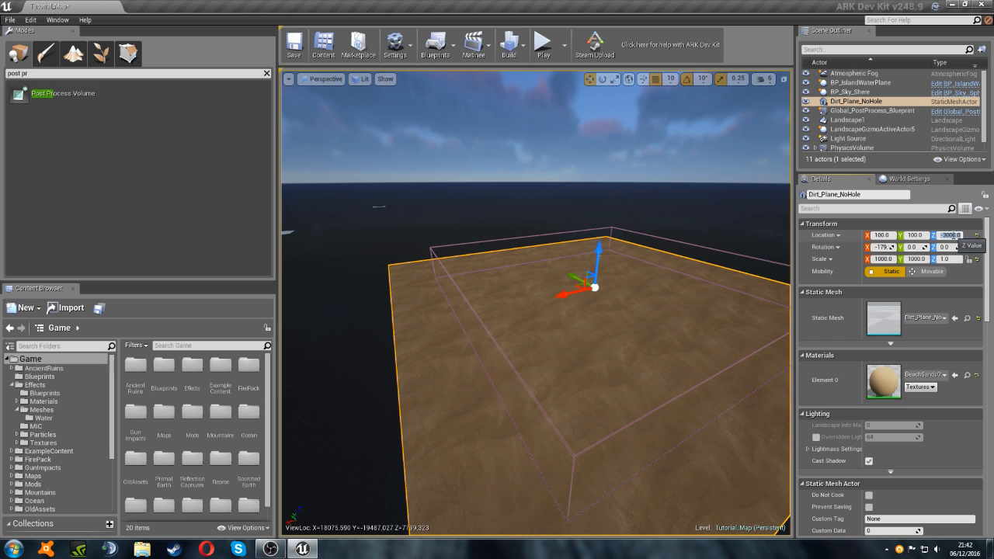
mouse_move(955, 288)
text(18000)
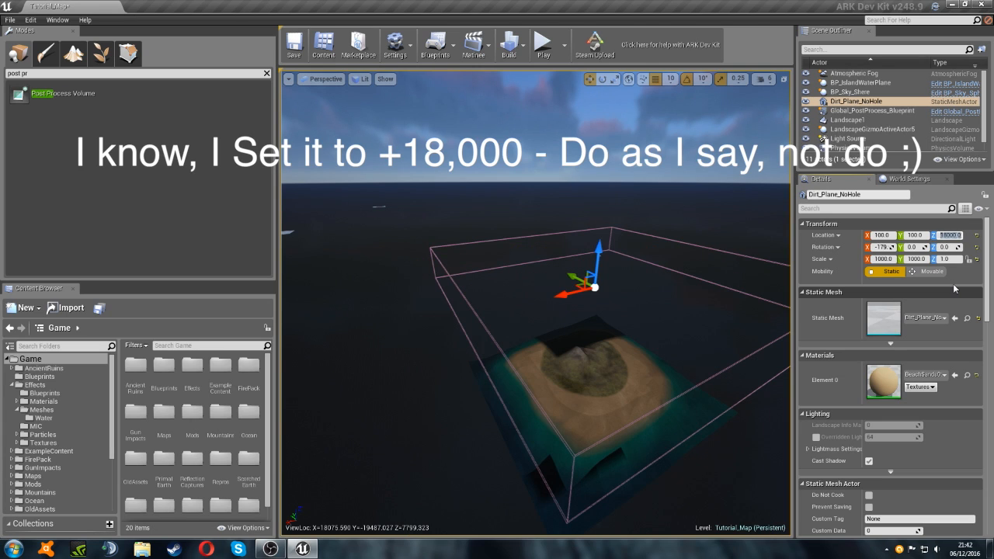
Compare the water plane, physics volume and light source positions in Details
click(860, 83)
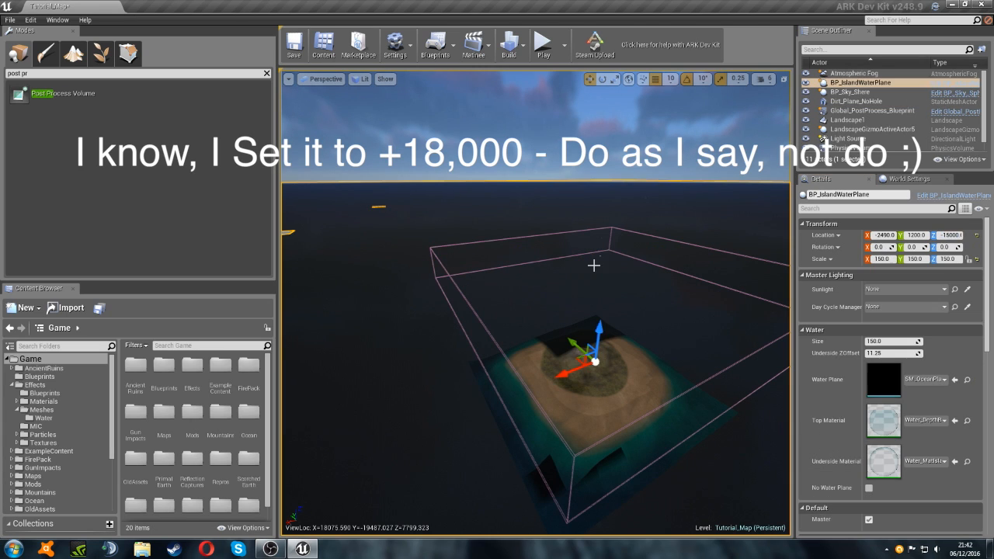
click(851, 148)
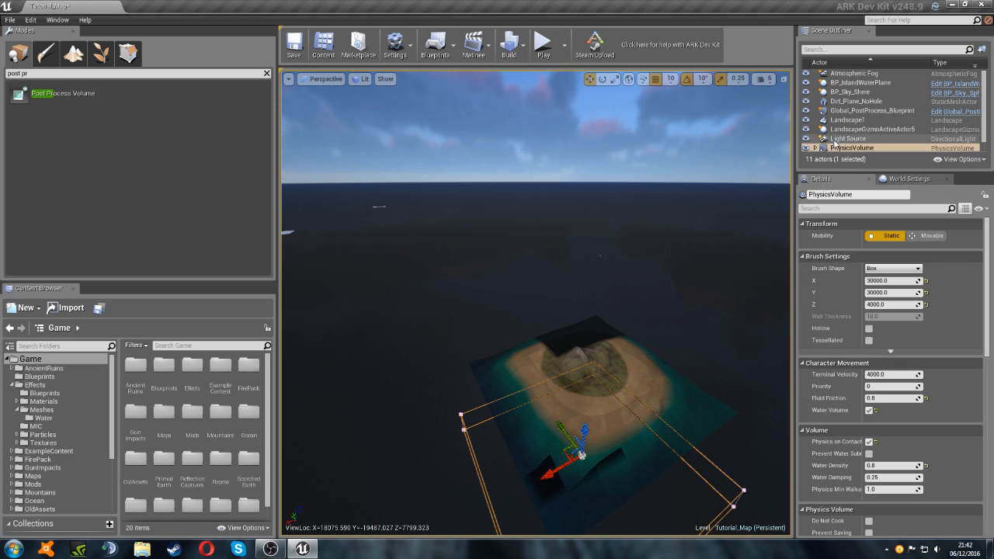
click(860, 82)
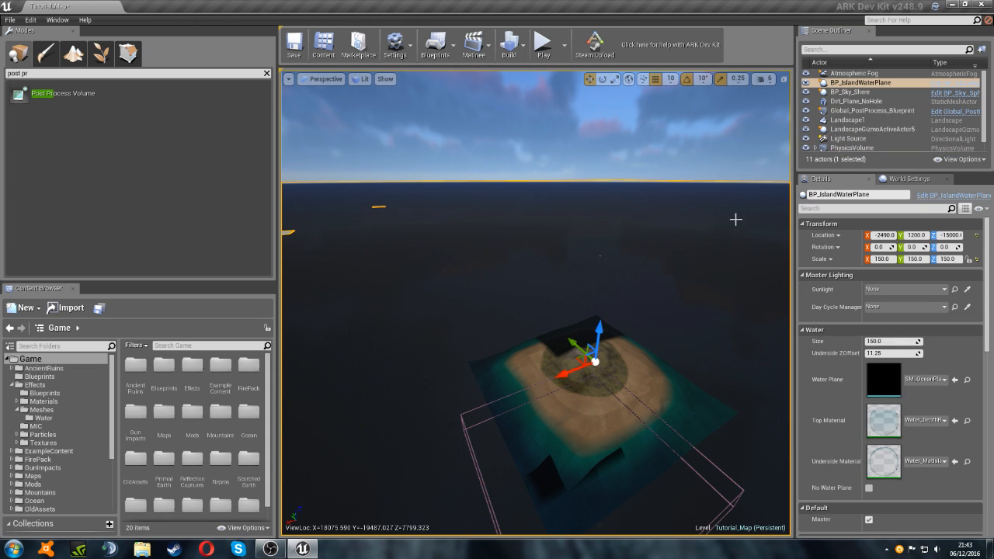
click(848, 138)
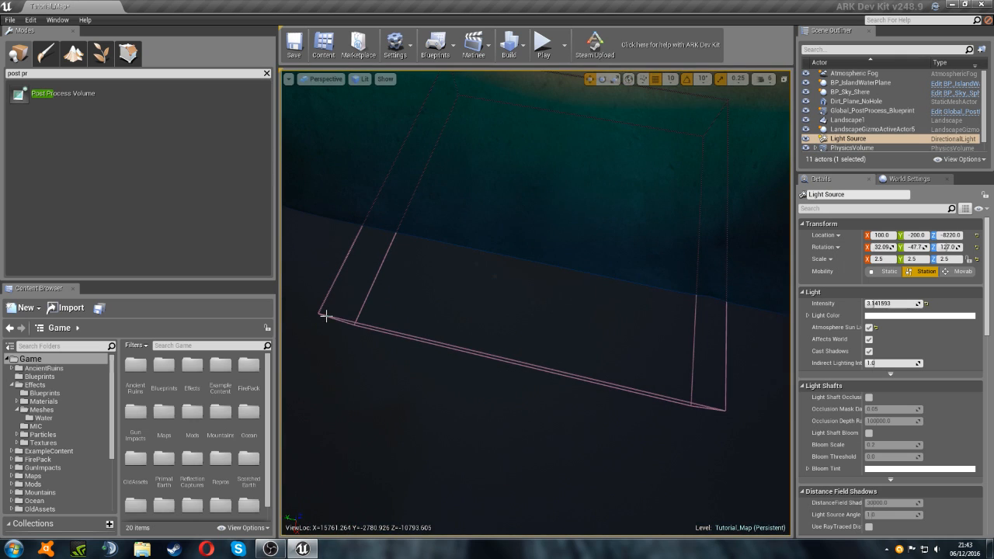
click(858, 82)
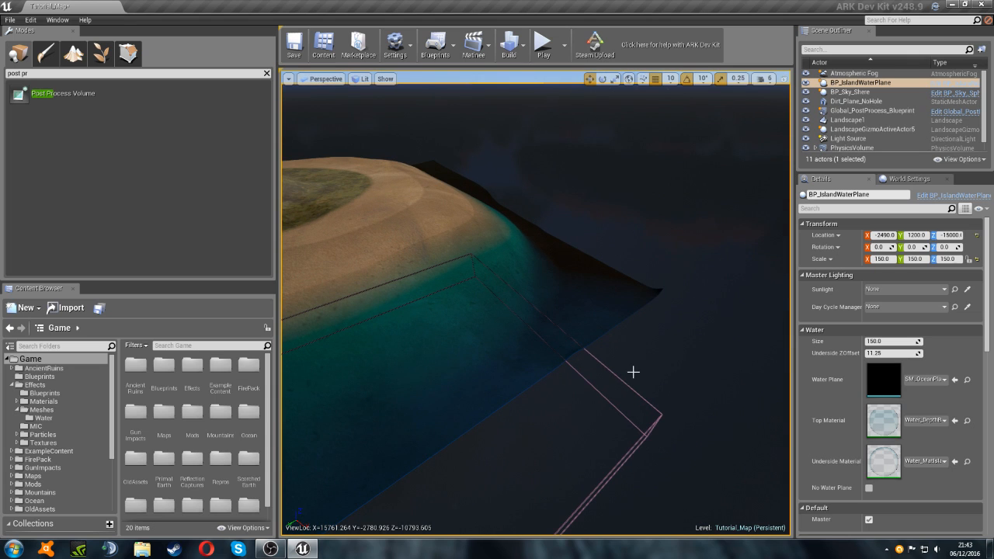
mouse_move(782, 180)
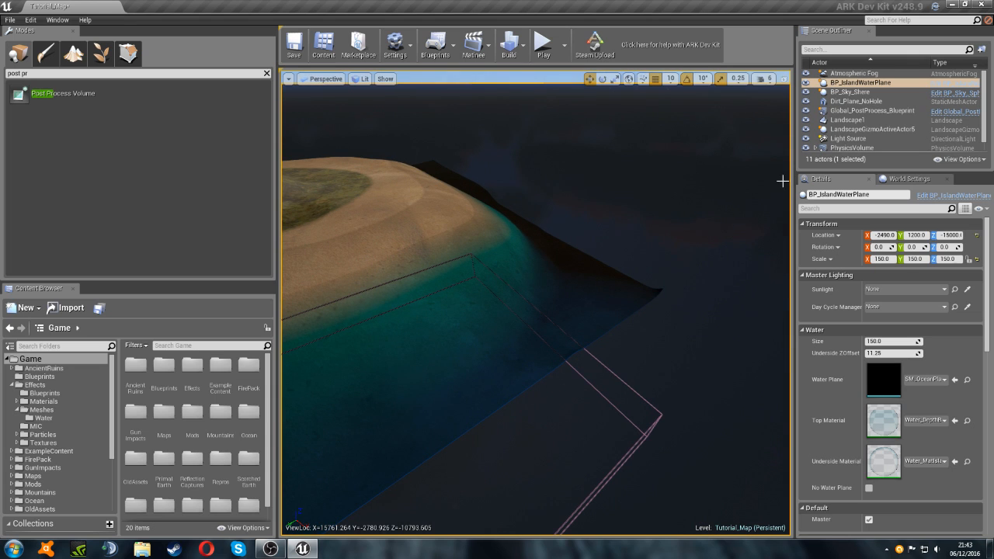
click(851, 137)
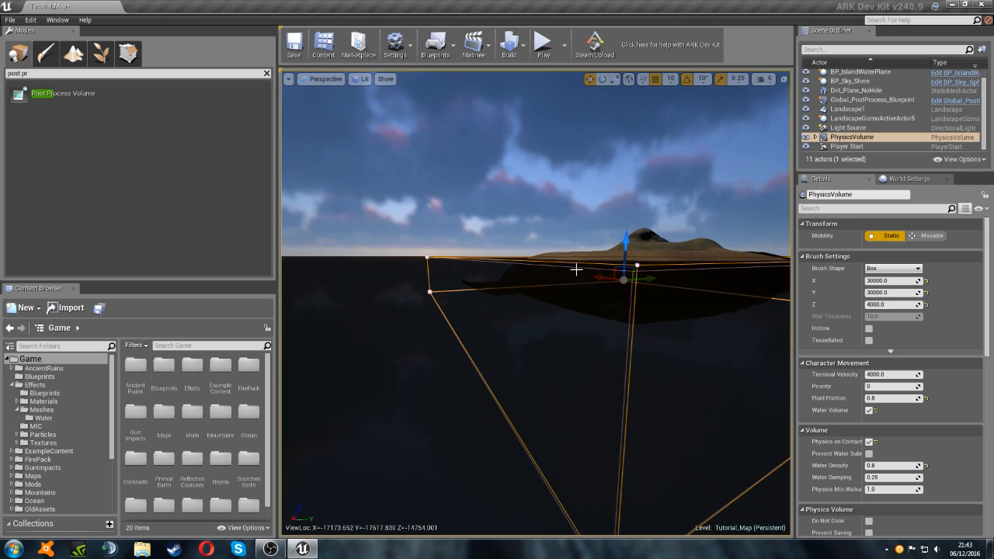
click(848, 127)
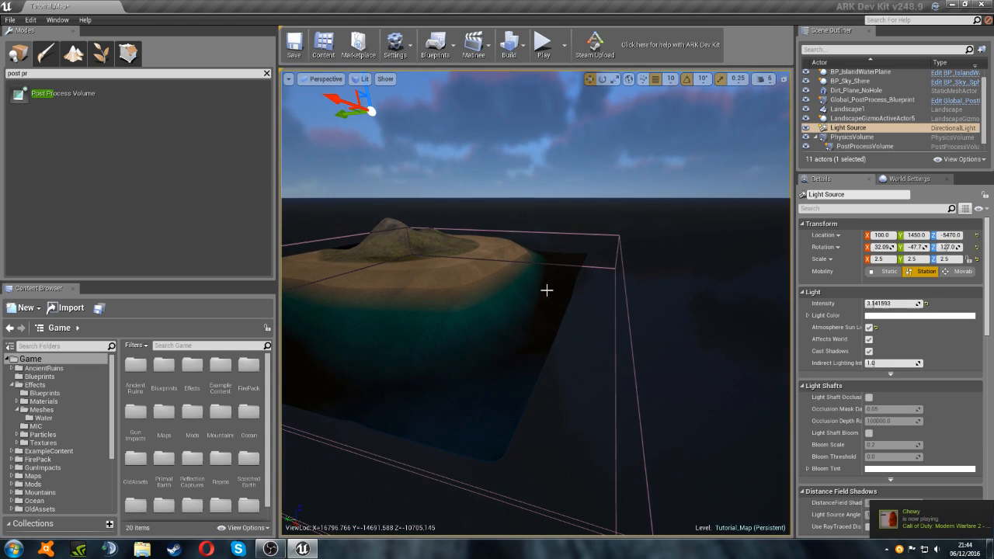
Select Player Start in the World Outliner and lower it onto the beach by the water
scroll(down, 3)
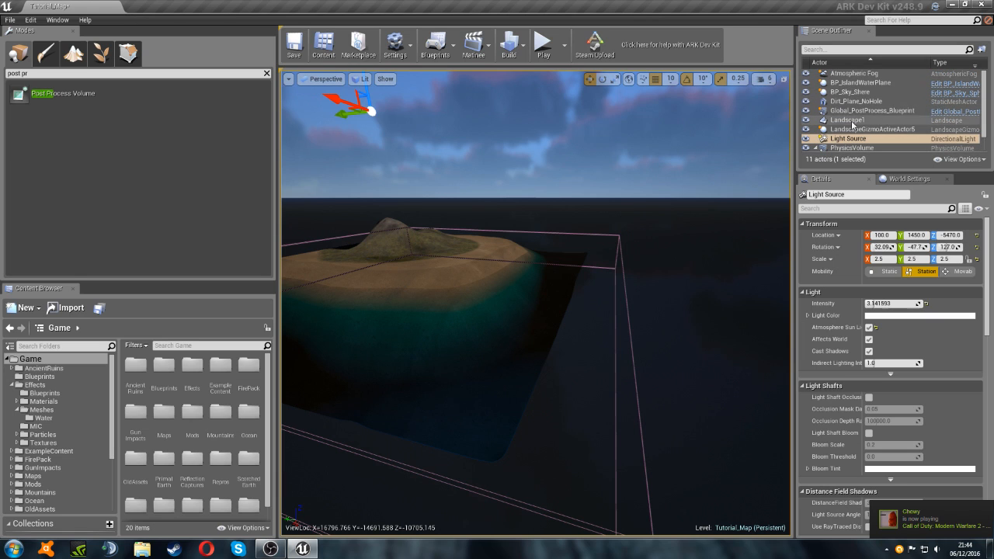
scroll(down, 3)
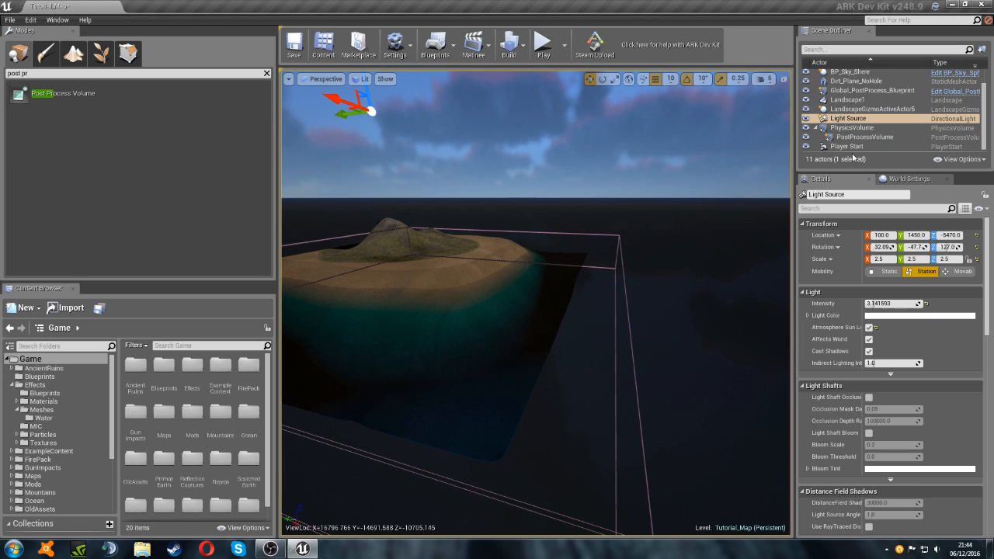
click(847, 146)
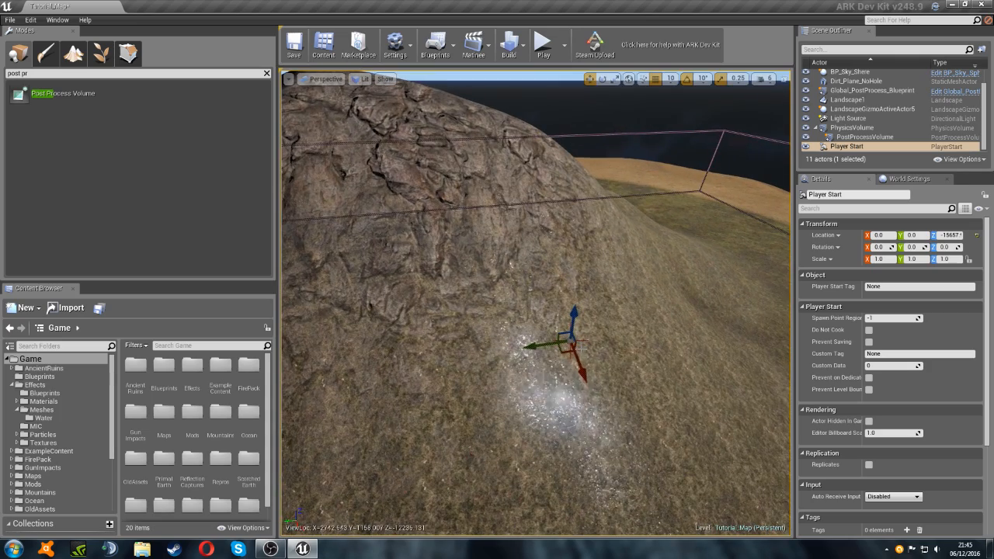
drag(559, 344, 593, 168)
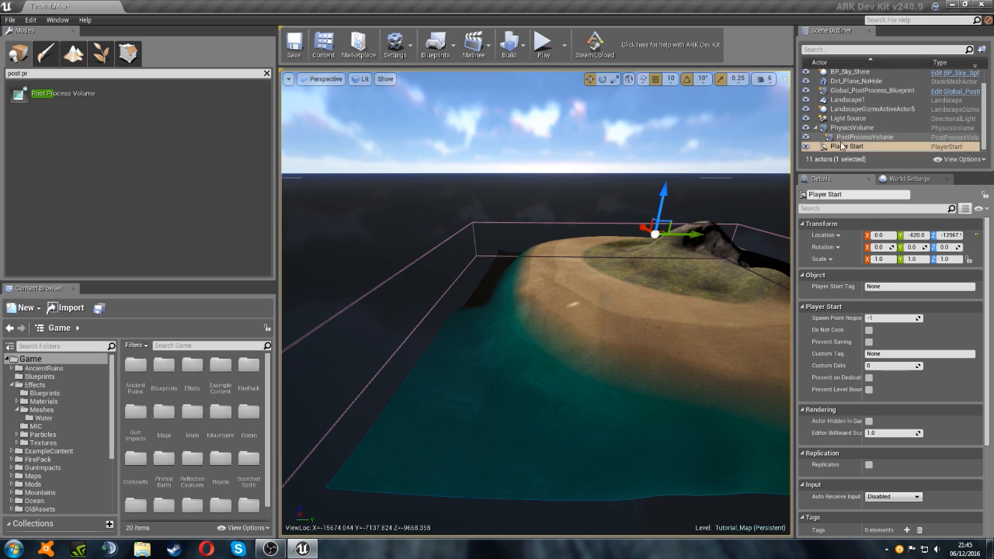
Enable the Scene Color overrides with Fringe Intensity 3.0 and Vignette Intensity 0.85
click(863, 137)
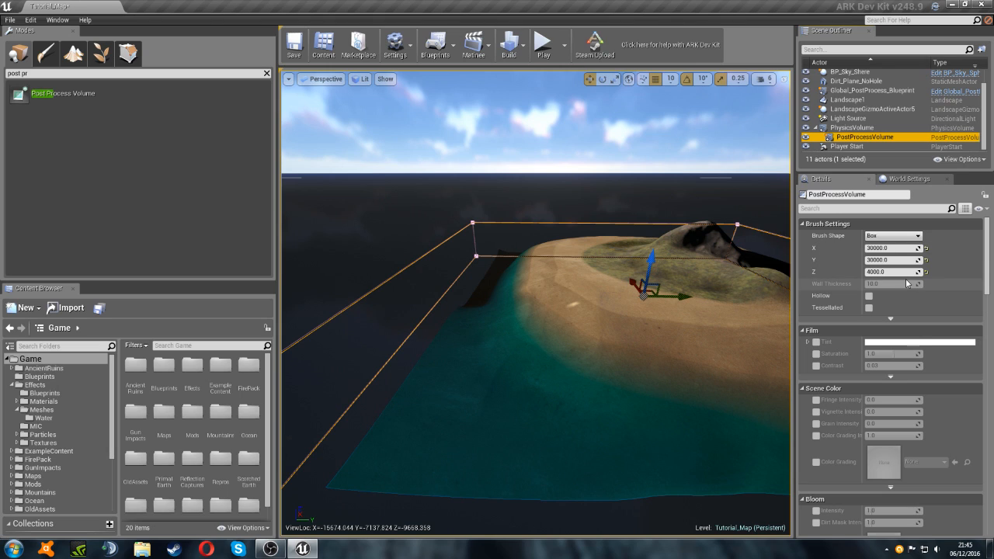
mouse_move(893, 259)
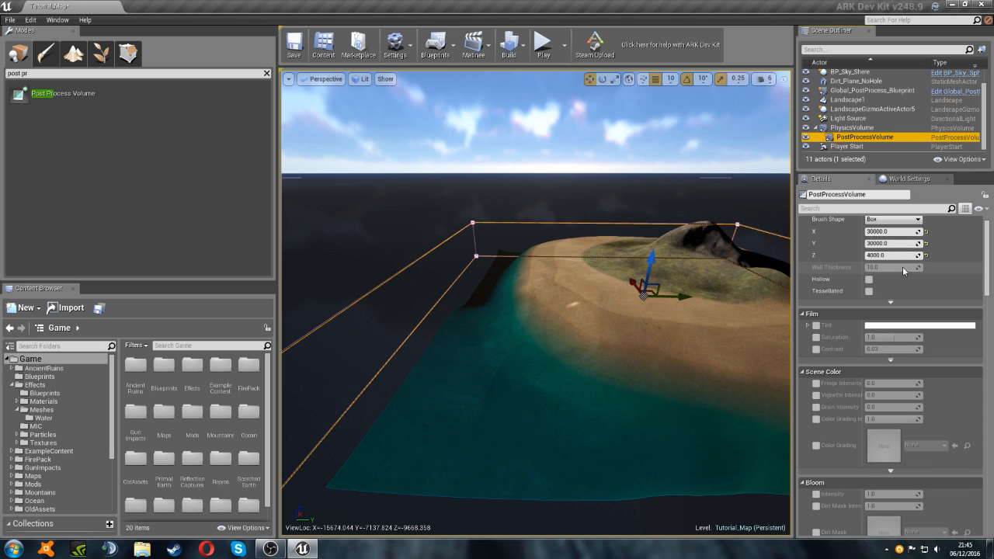
scroll(down, 3)
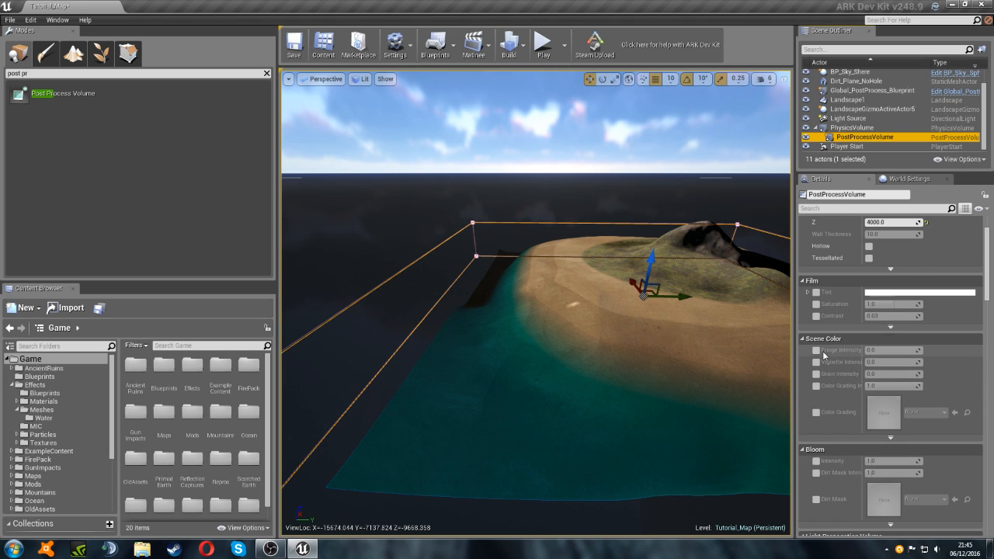
click(815, 351)
text(85)
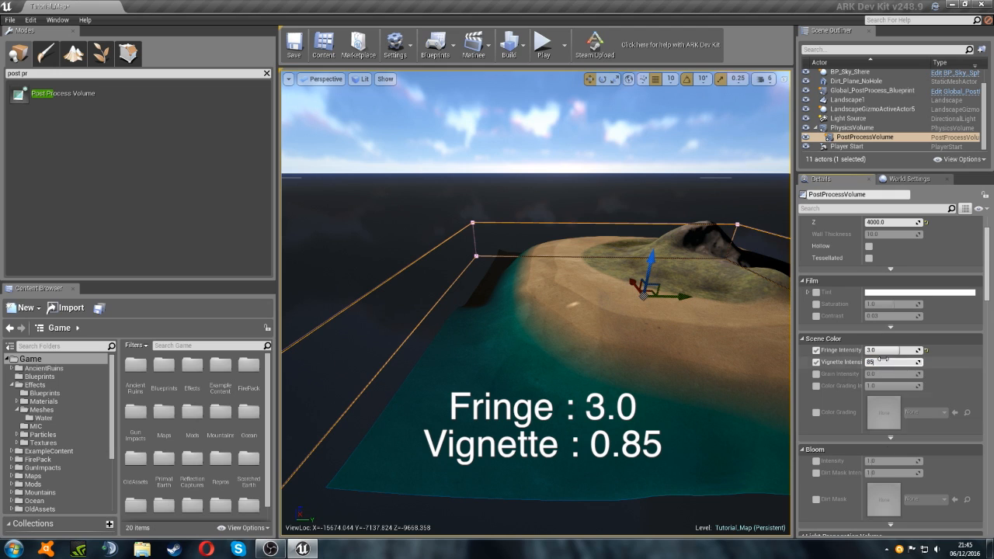
scroll(down, 3)
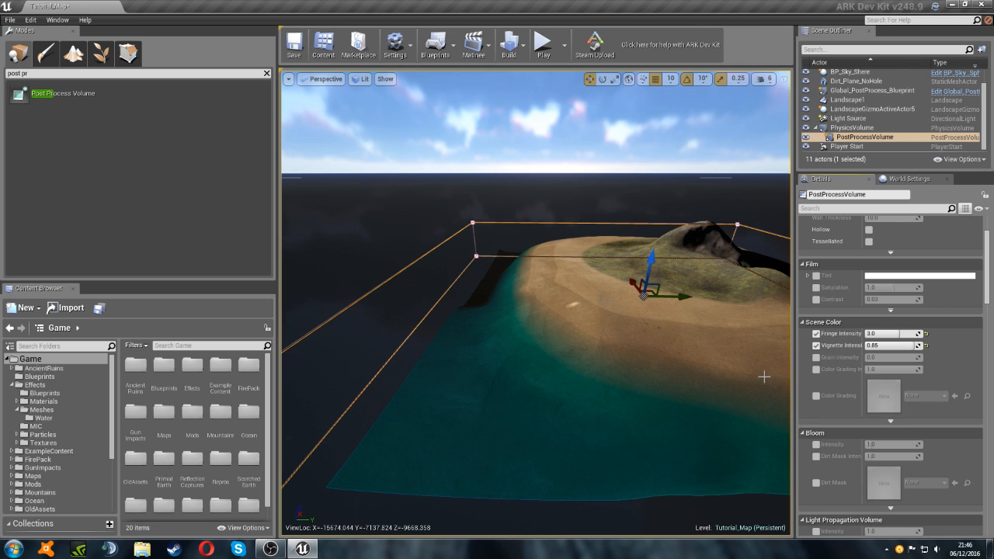
Override Depth of Field as Gaussian with focal distance 2500, far transition 40000, far blur 1
scroll(down, 3)
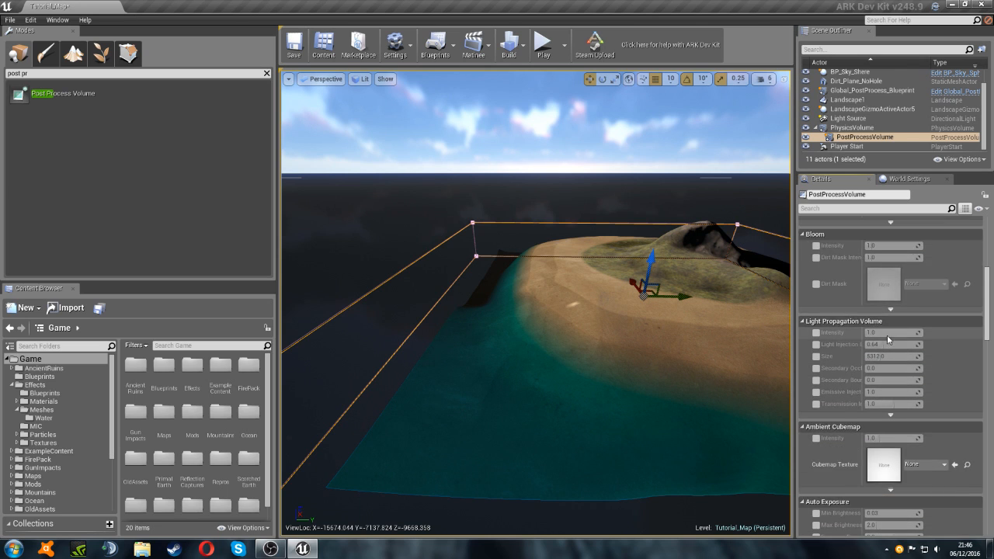
scroll(down, 3)
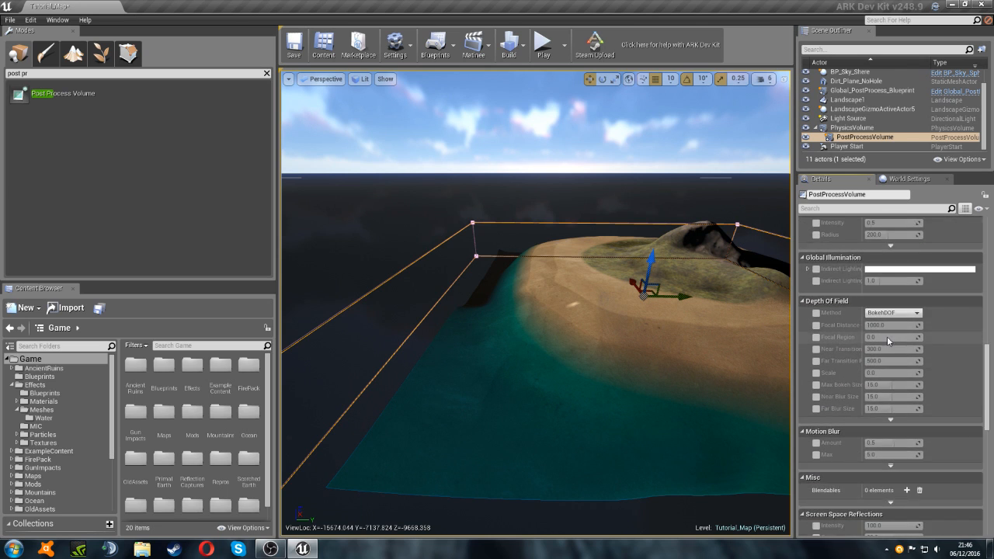
click(815, 337)
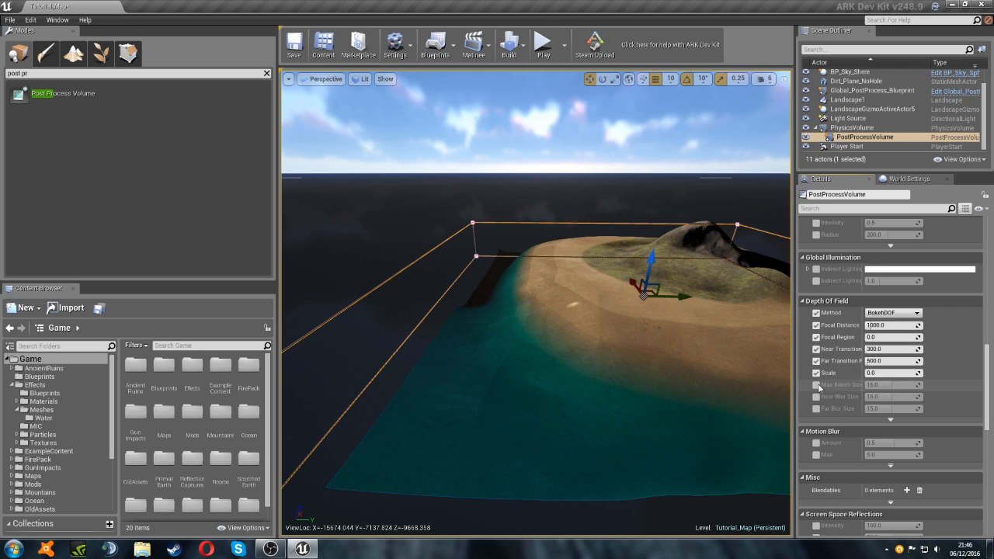
mouse_move(841, 385)
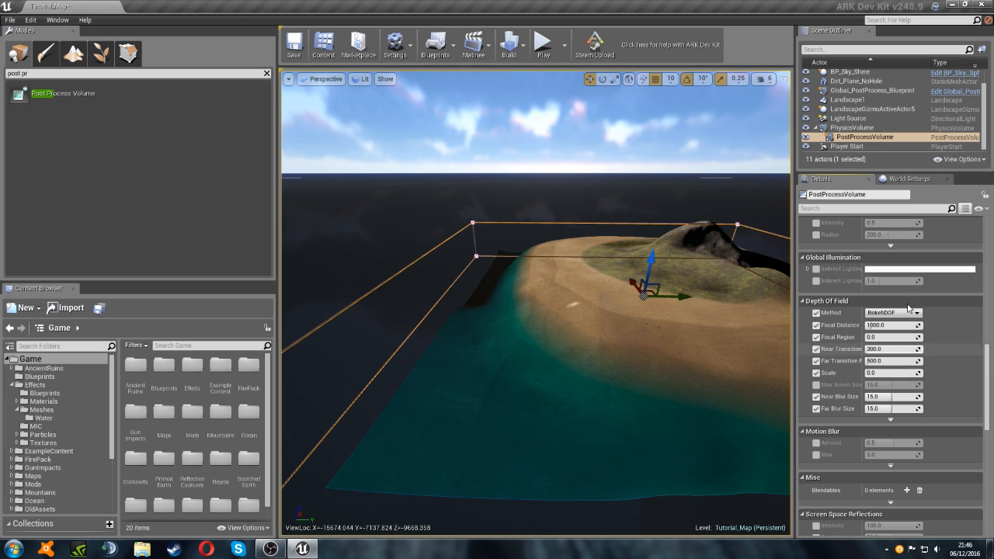
click(893, 312)
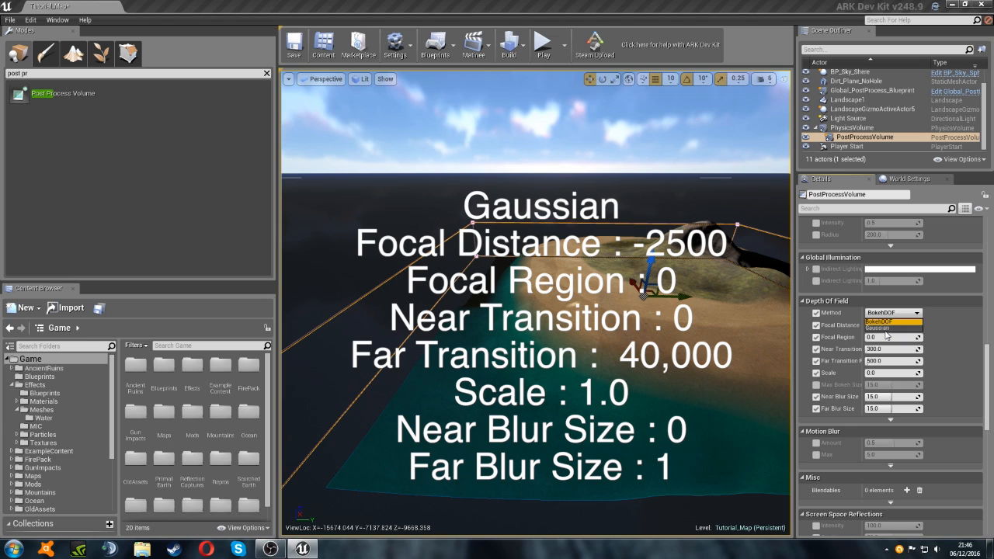
click(882, 326)
text(-2500)
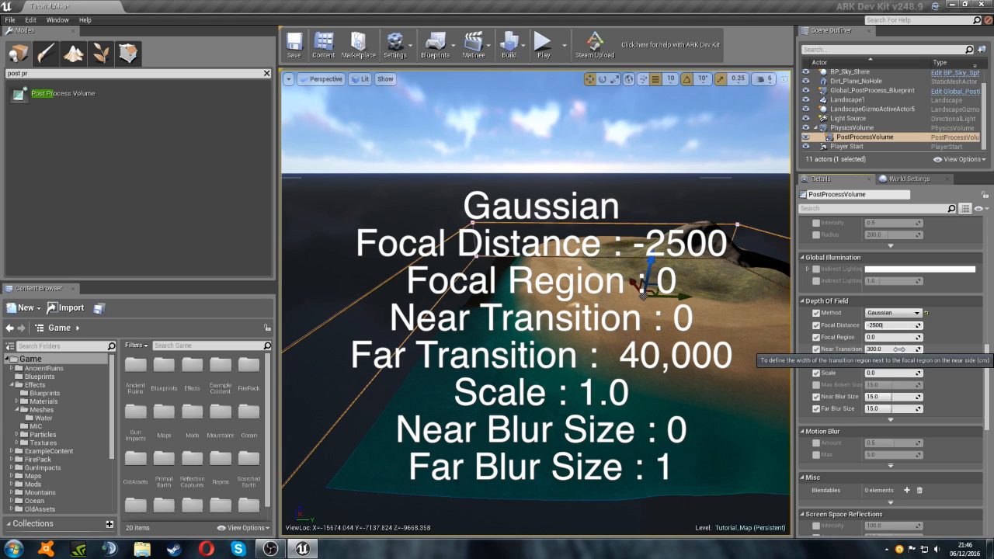
click(892, 325)
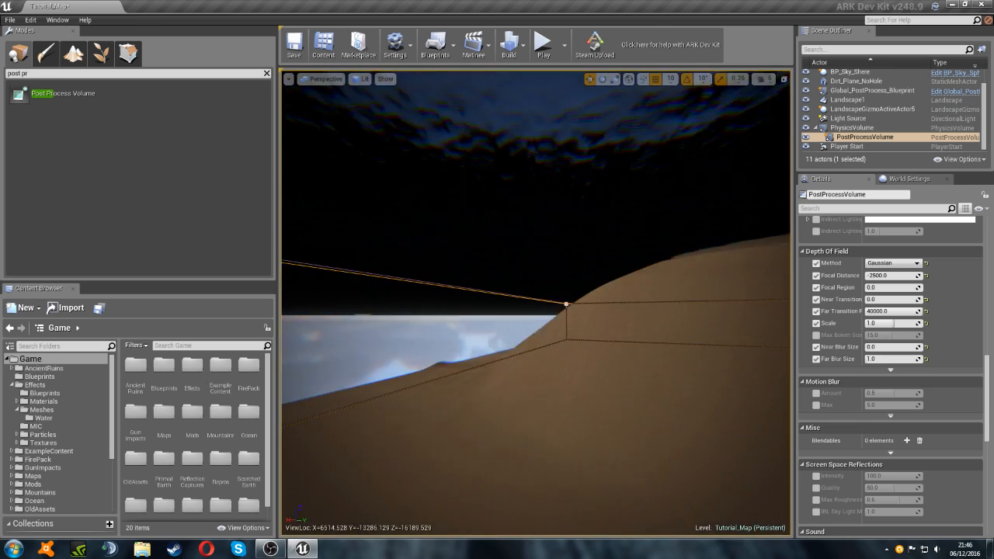
Add blendable entries and assign the PP post-process materials found by searching 'PP'
drag(543, 310, 466, 311)
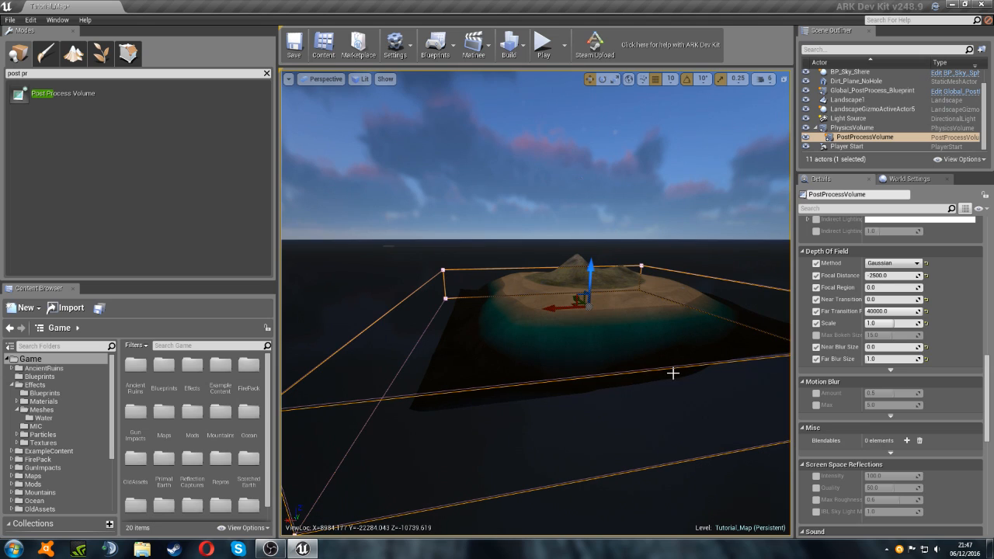
scroll(down, 3)
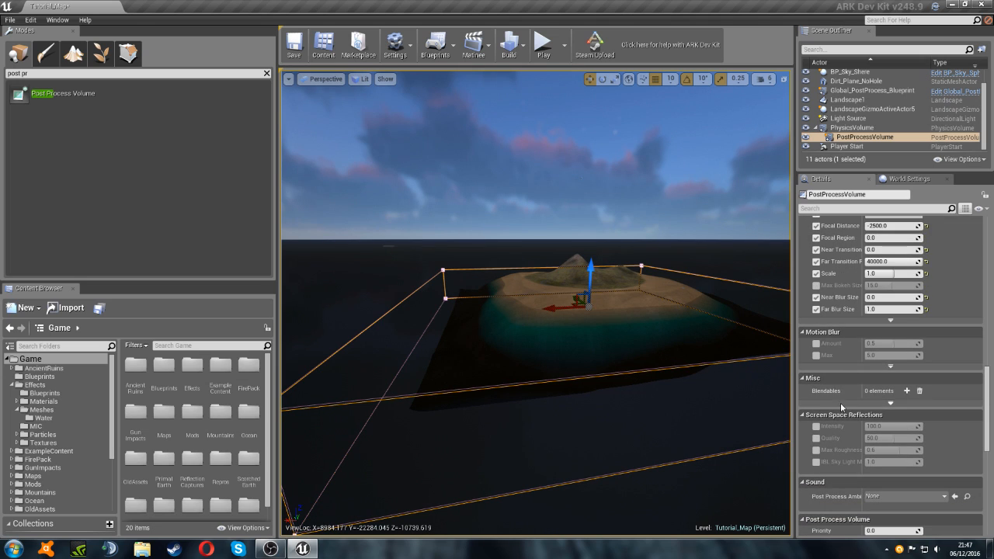
click(906, 391)
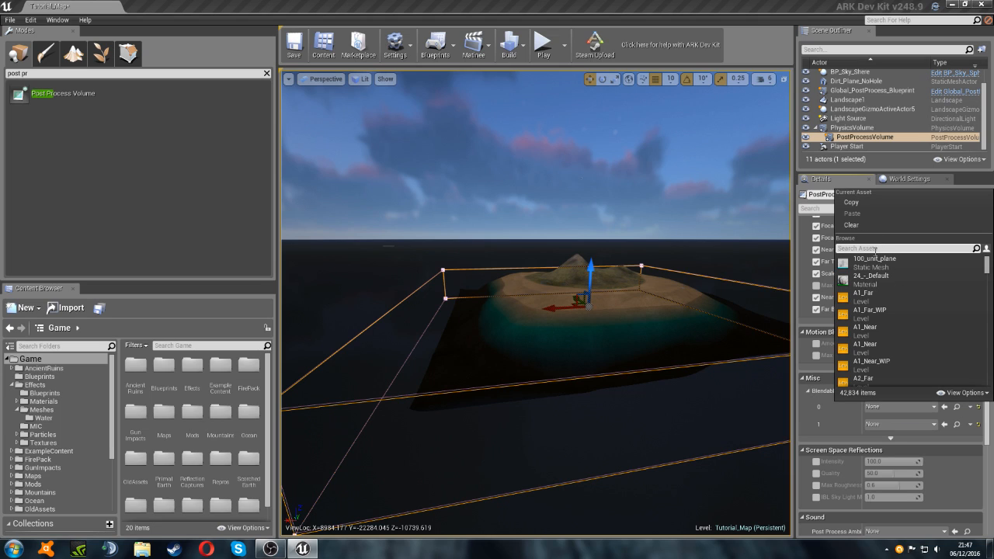
text(PP)
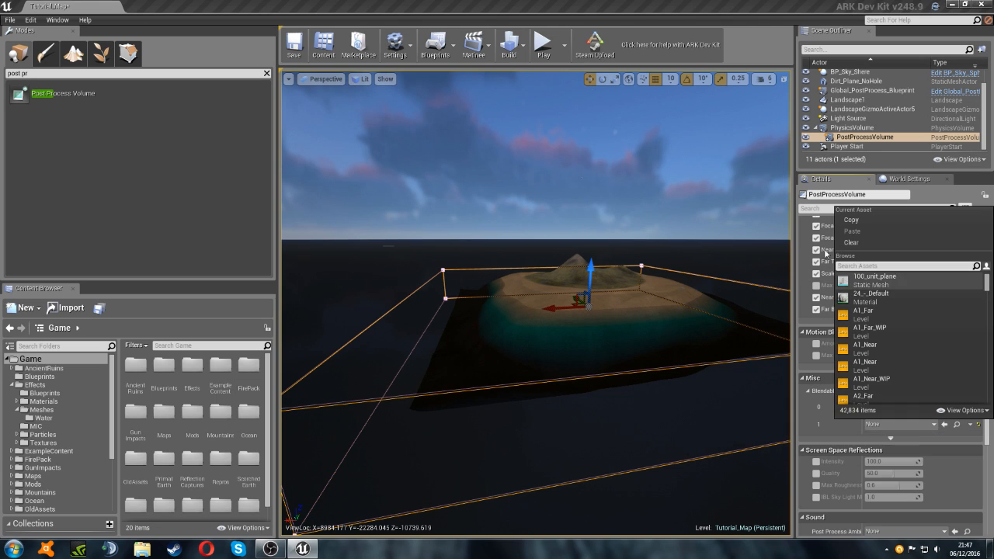
click(900, 266)
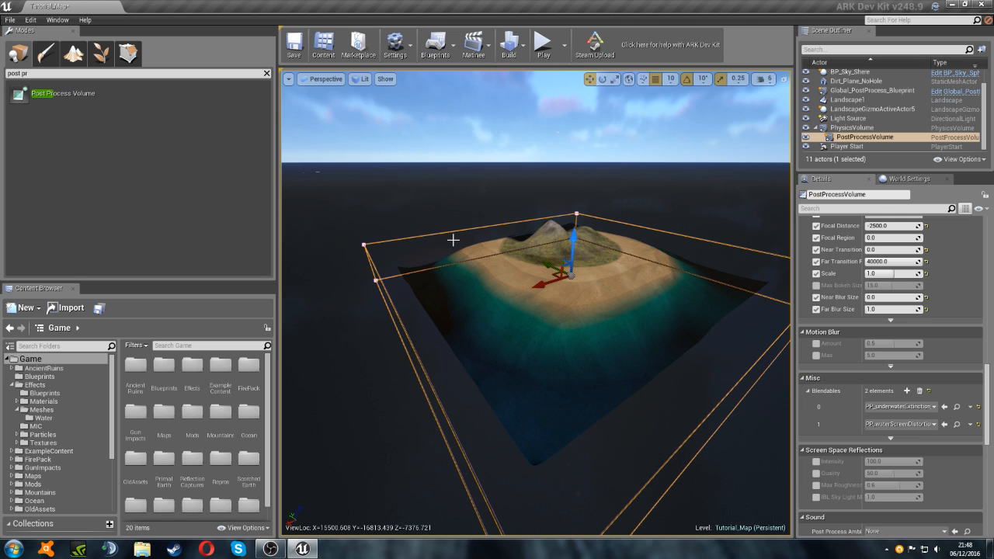
mouse_move(388, 194)
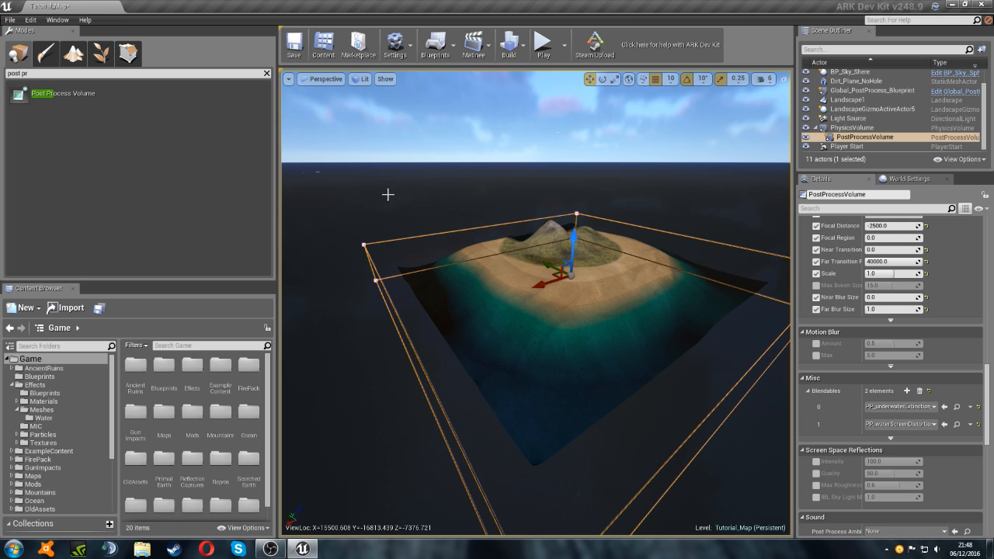
Fly the camera beneath the water plane to check the underwater blur and tint
drag(536, 310, 535, 233)
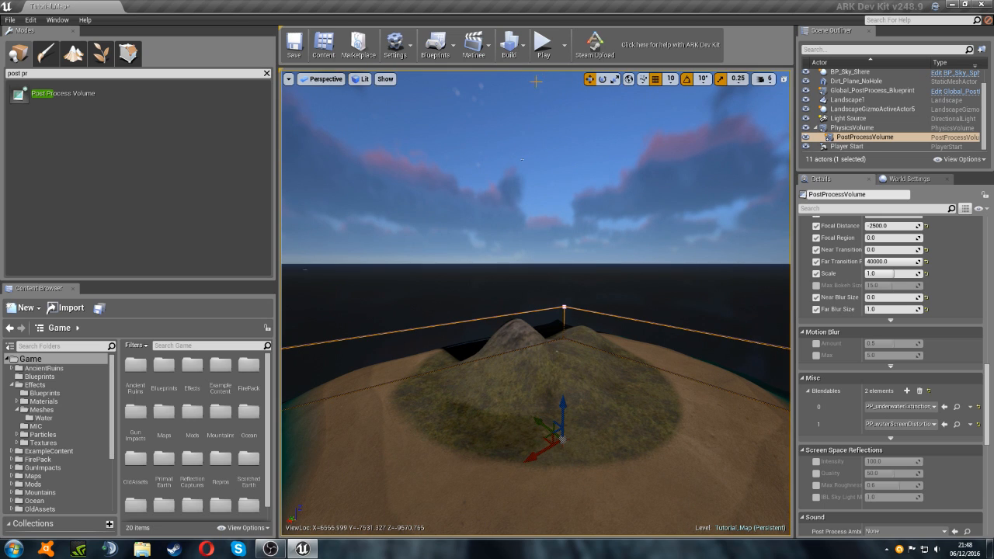
mouse_move(562, 56)
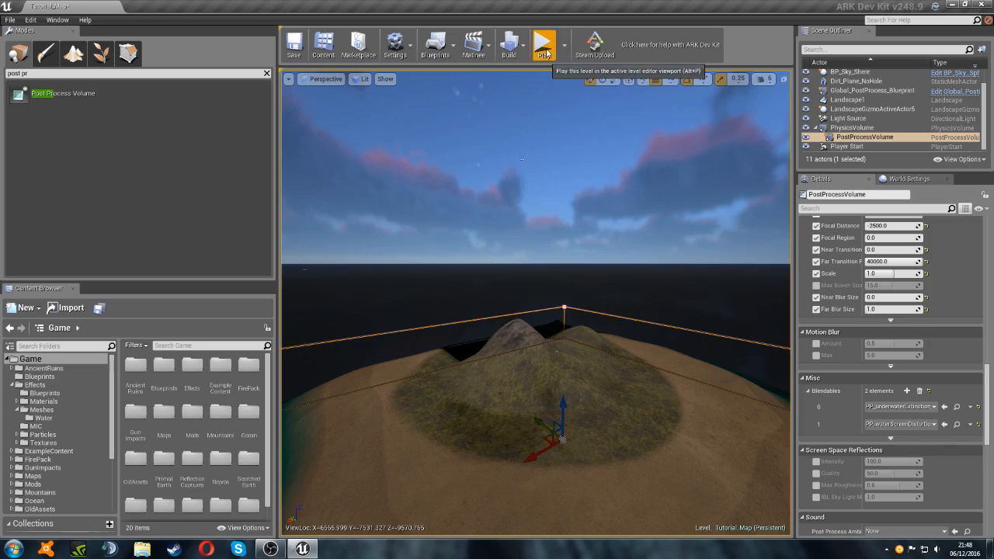
click(543, 43)
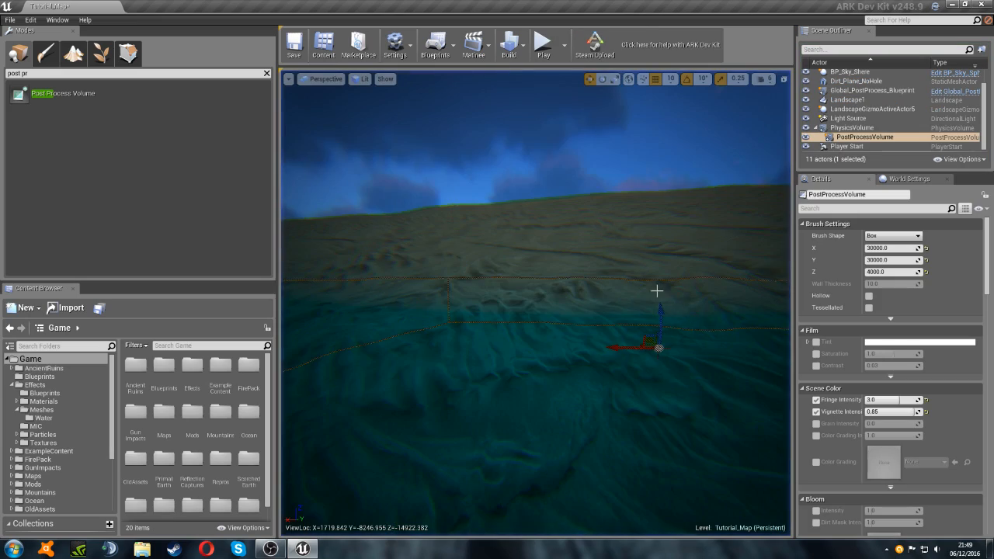
Select the PhysicsVolume and start a play test to try swimming from the shore
click(851, 127)
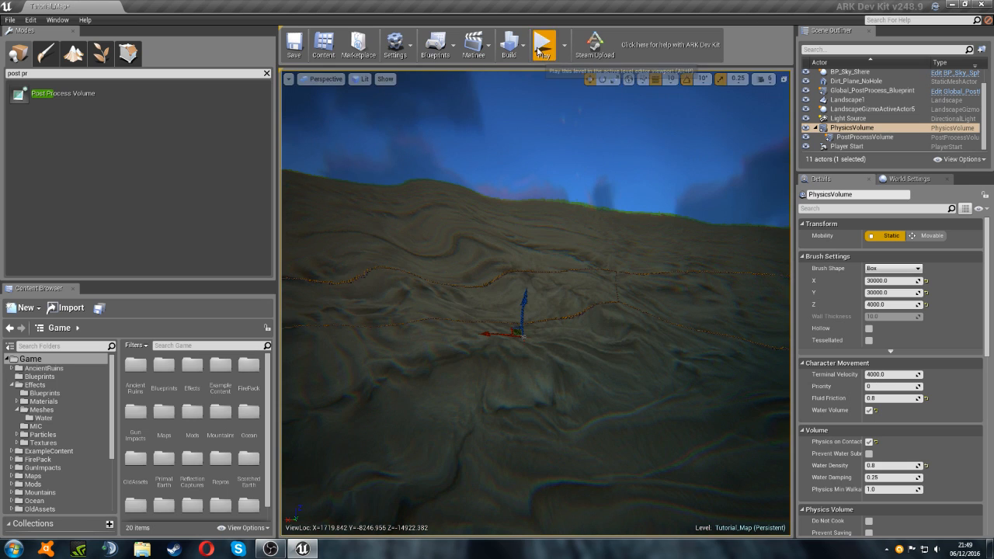
click(544, 44)
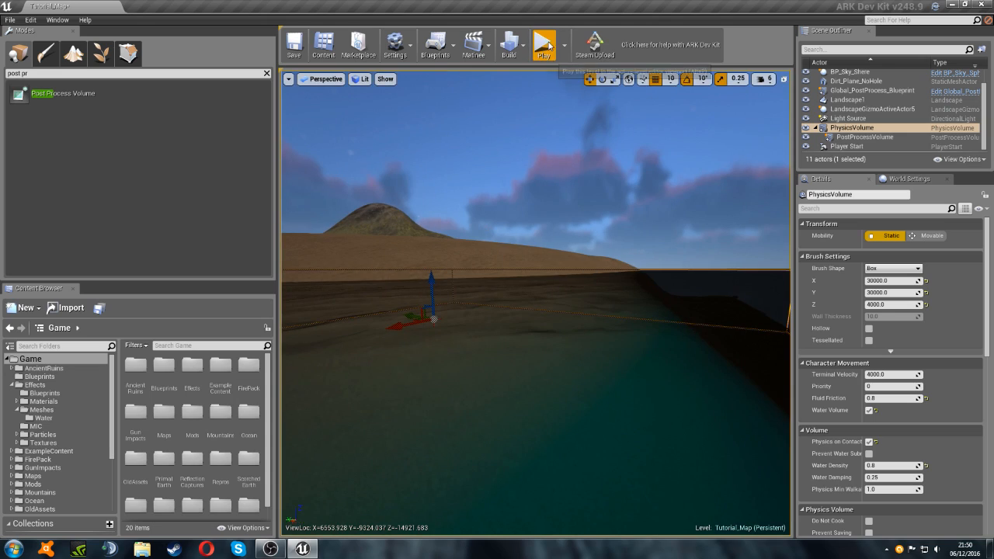
click(543, 43)
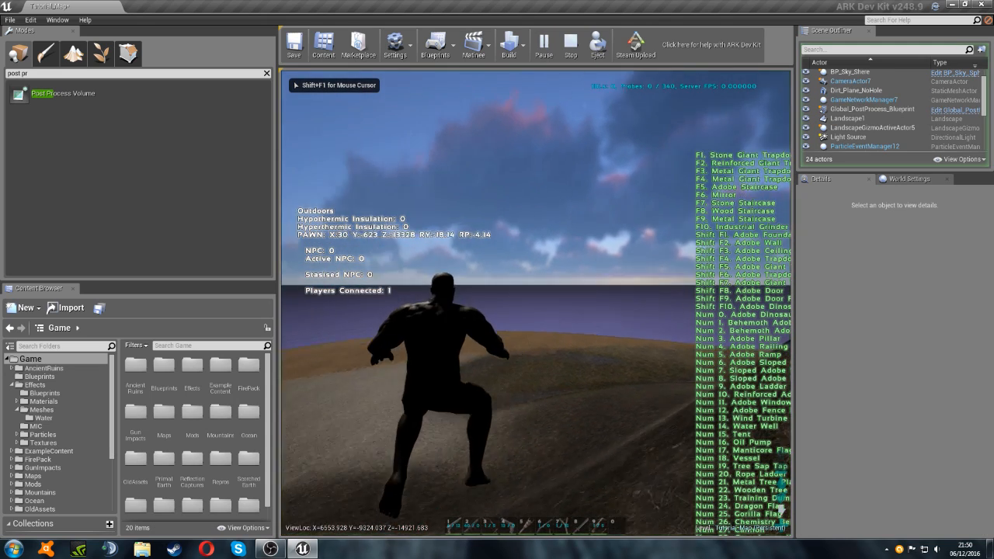